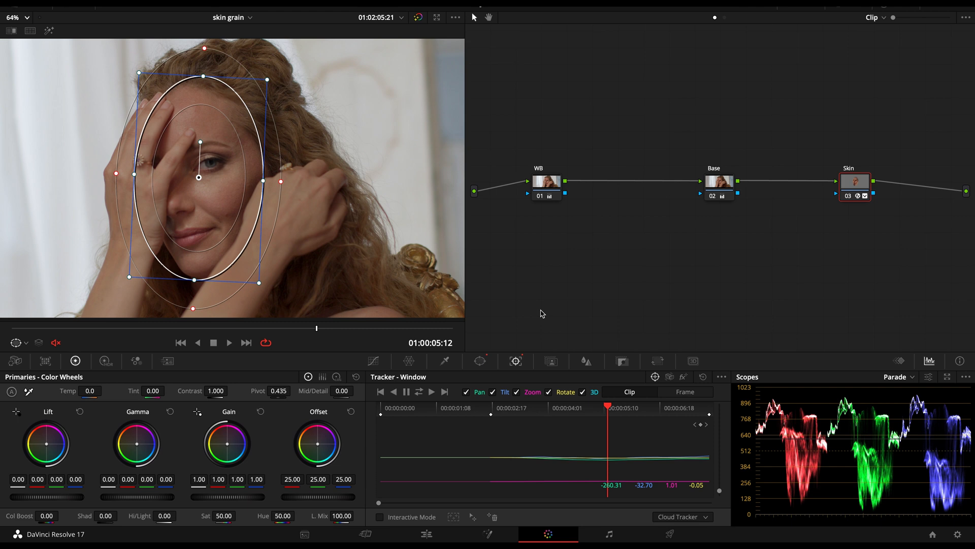
pyautogui.moveTo(405, 217)
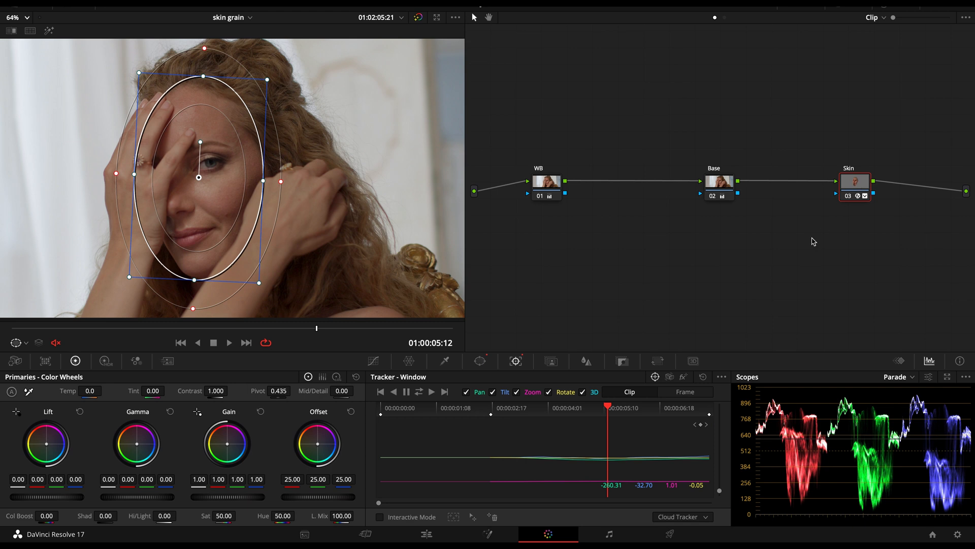
pyautogui.moveTo(870, 206)
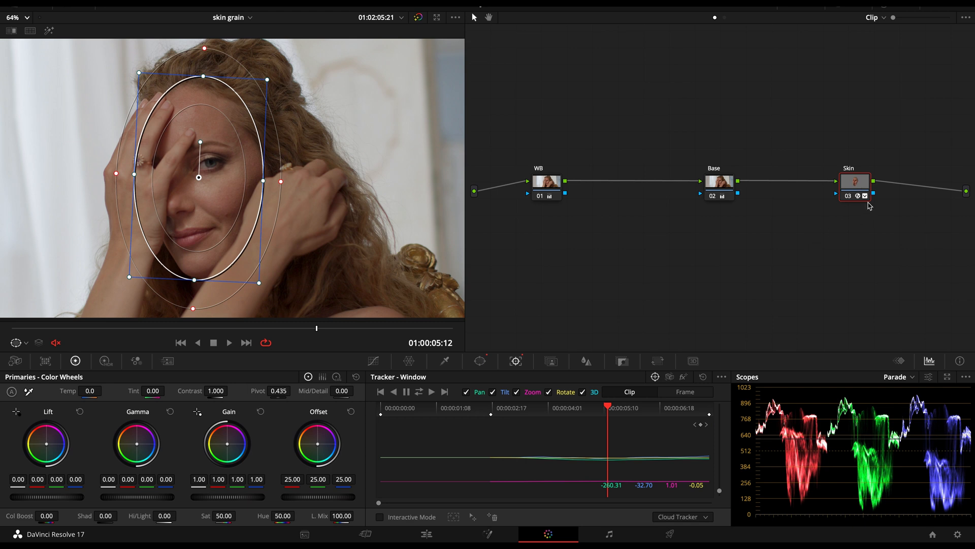
pyautogui.moveTo(870, 160)
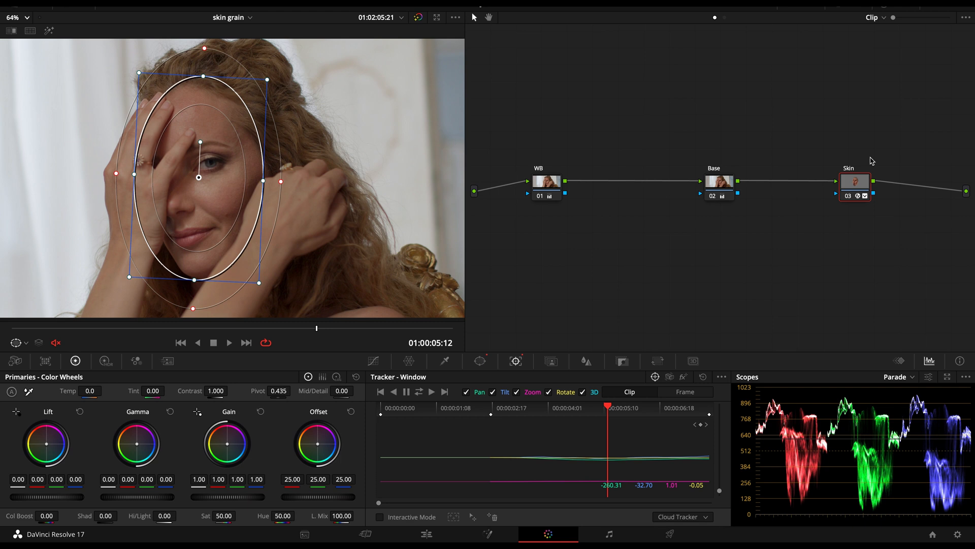
pyautogui.moveTo(866, 172)
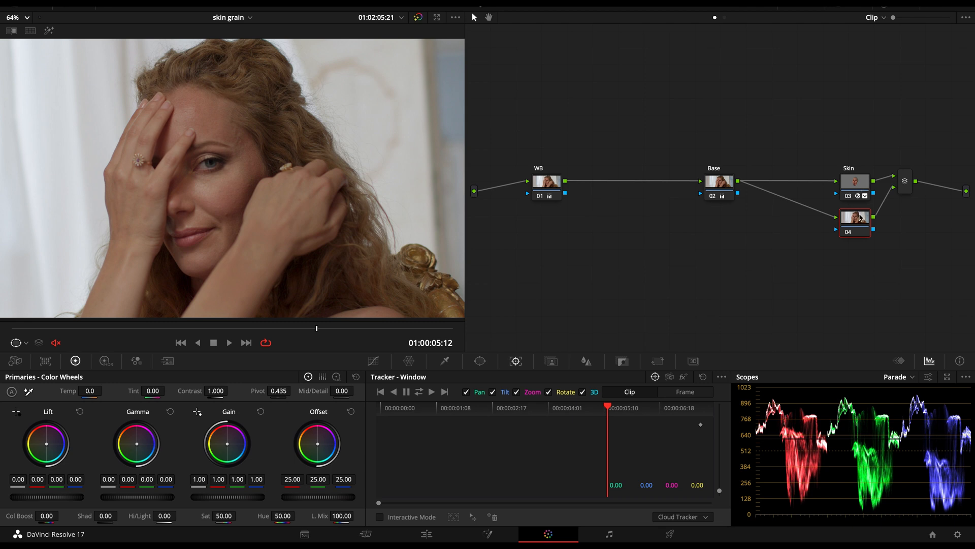
# - Show the Skin node's Texture Pop OFX parameters in the Effects Settings panel
pyautogui.click(853, 222)
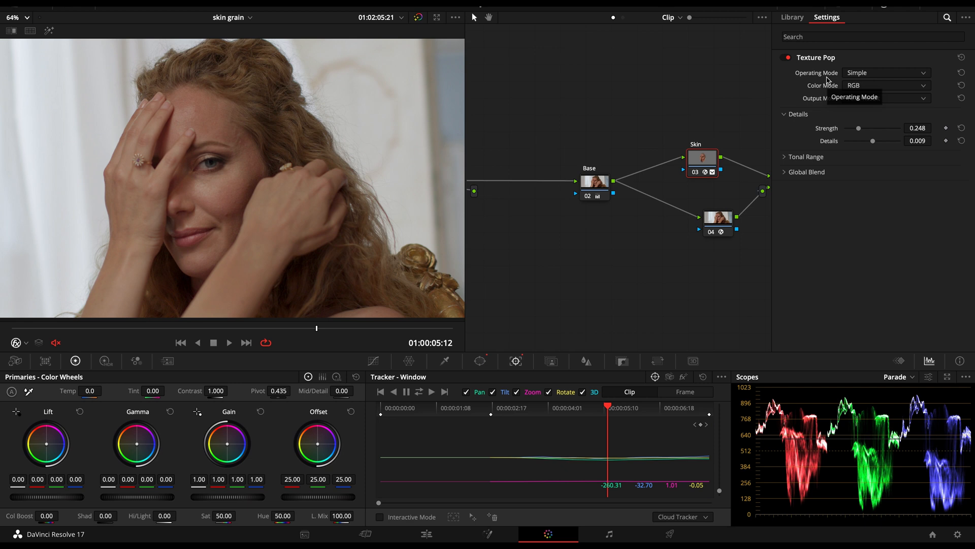
pyautogui.click(717, 218)
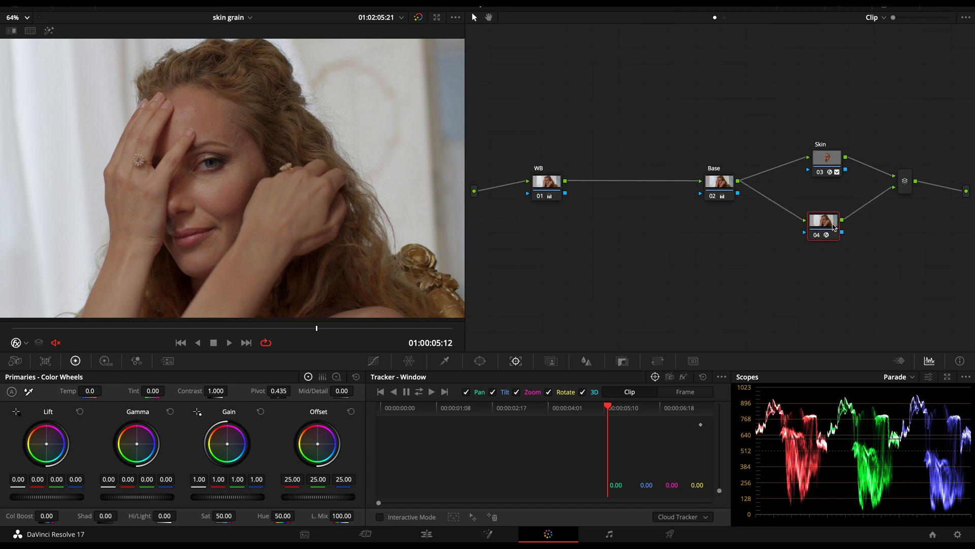
pyautogui.moveTo(806, 158)
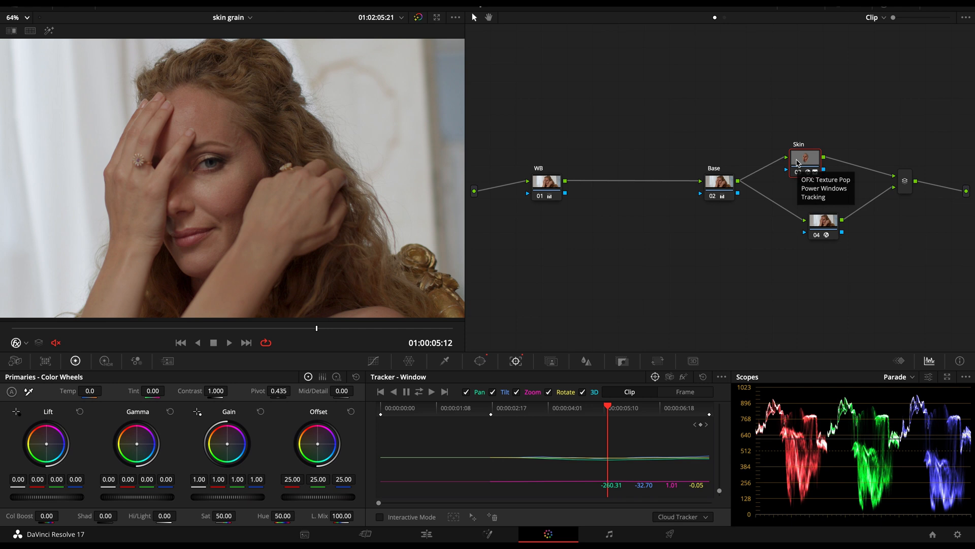
pyautogui.click(805, 157)
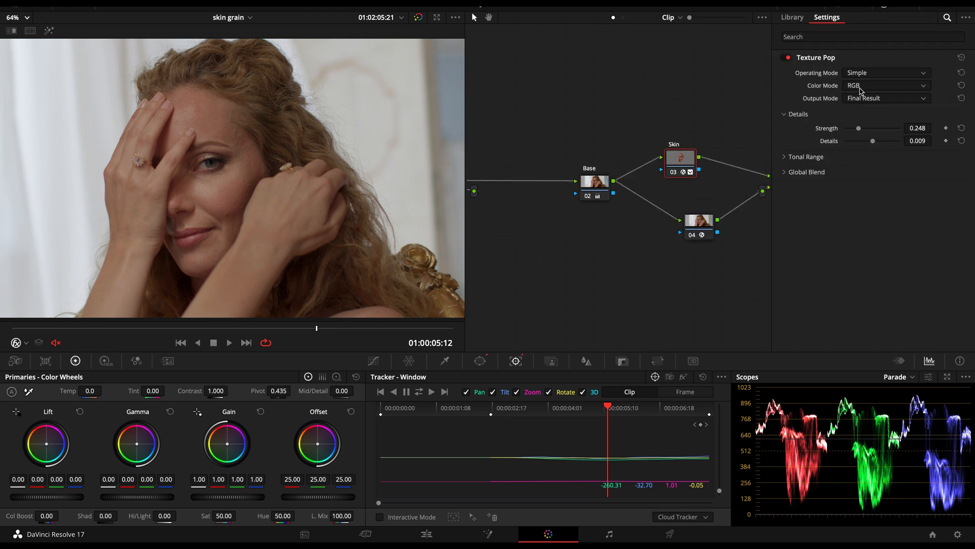
# - Switch Texture Pop to Luma/Chroma color and Advanced operation, keeping Final Result output
pyautogui.click(886, 85)
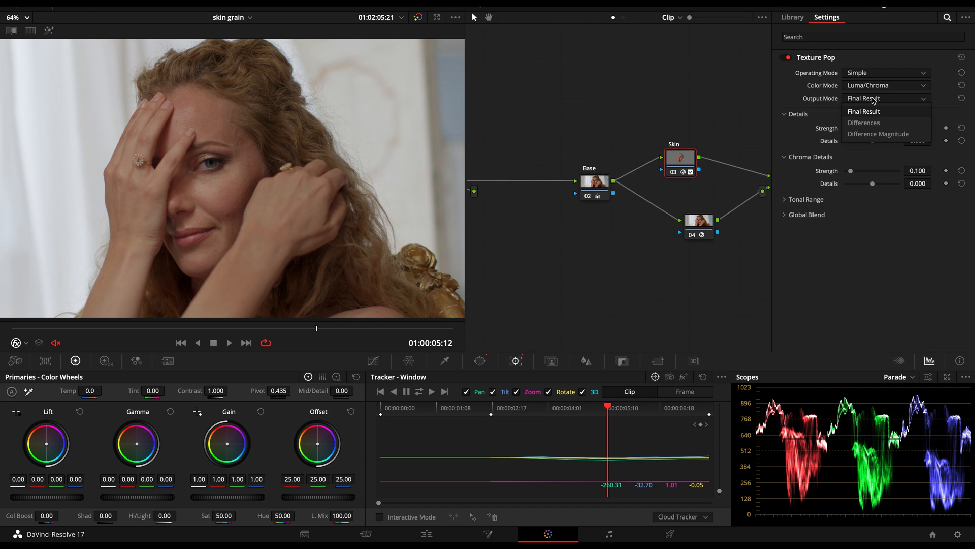
pyautogui.click(863, 111)
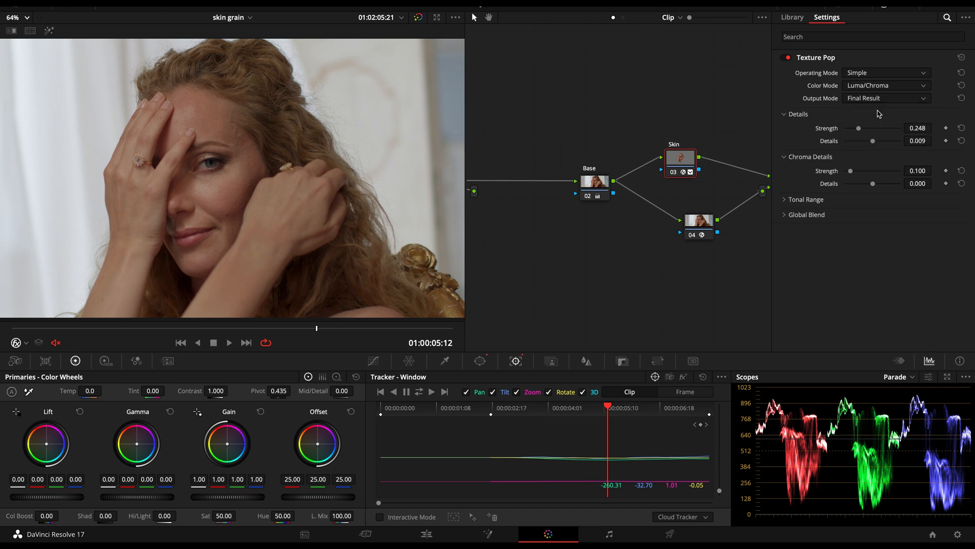
pyautogui.click(12, 17)
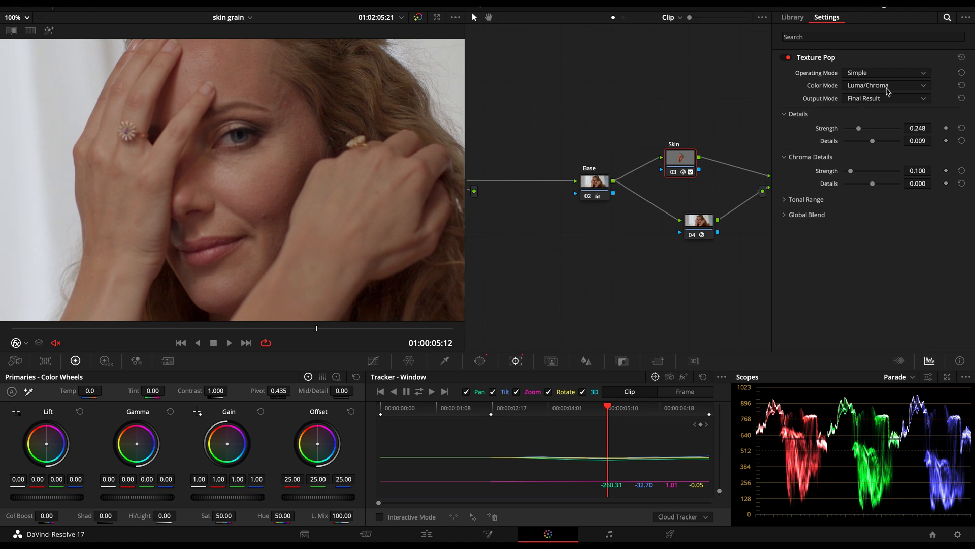
pyautogui.click(886, 86)
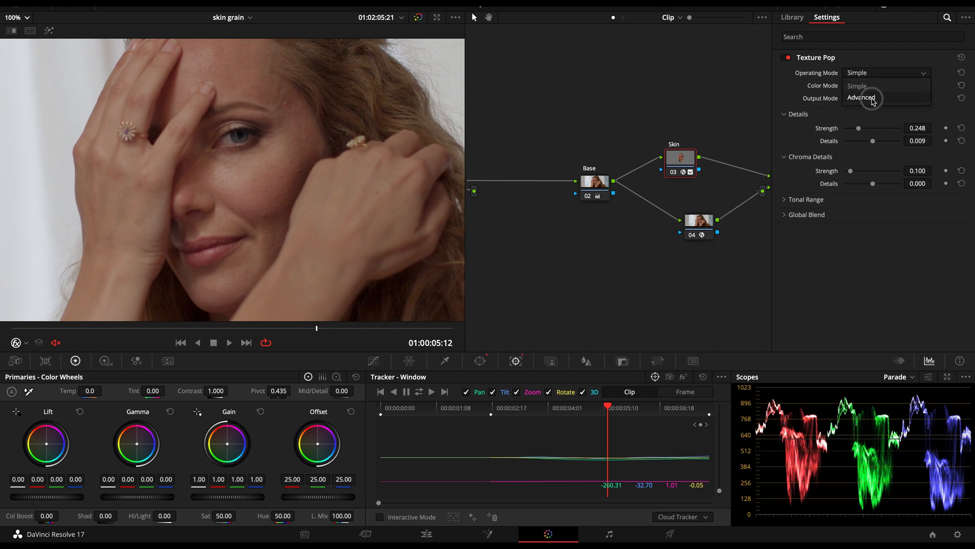
pyautogui.click(862, 97)
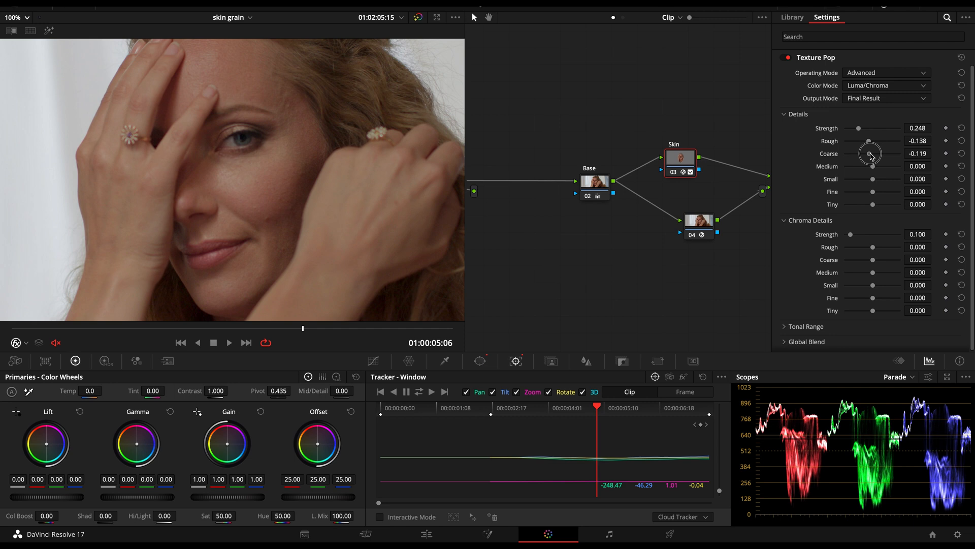
# - Output Texture Pop's Differences and zero Rough, shifting reduction to Small -0.193, Fine -0.046, Tiny -0.028
pyautogui.click(886, 98)
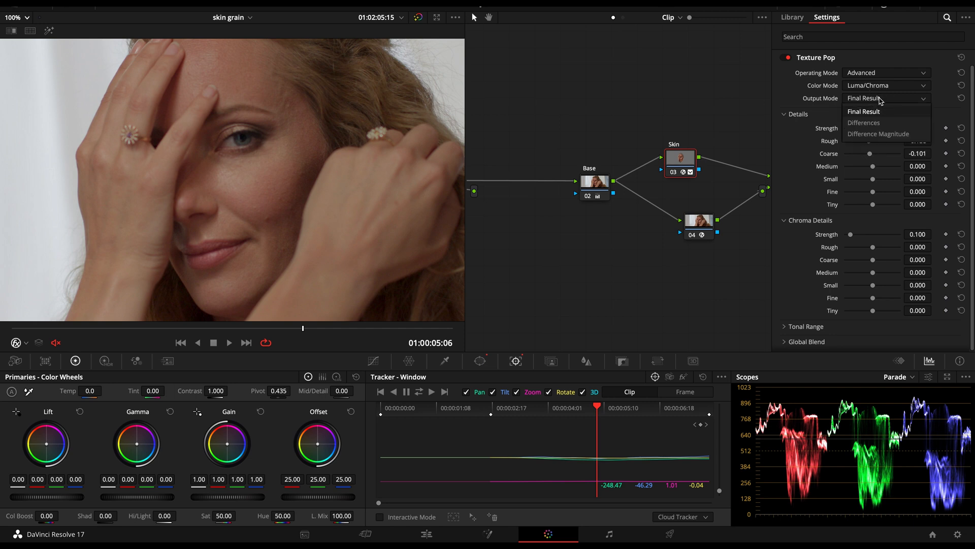
pyautogui.click(863, 123)
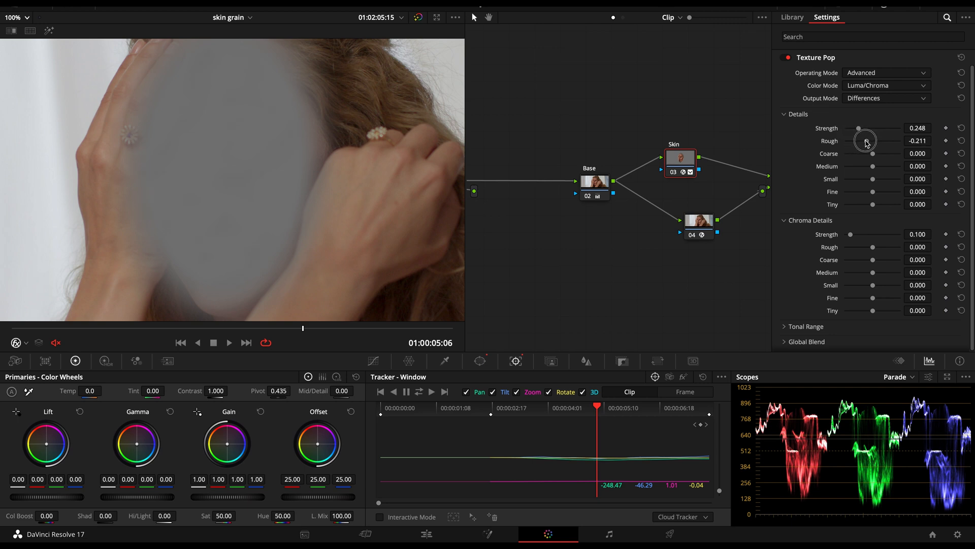
pyautogui.click(960, 141)
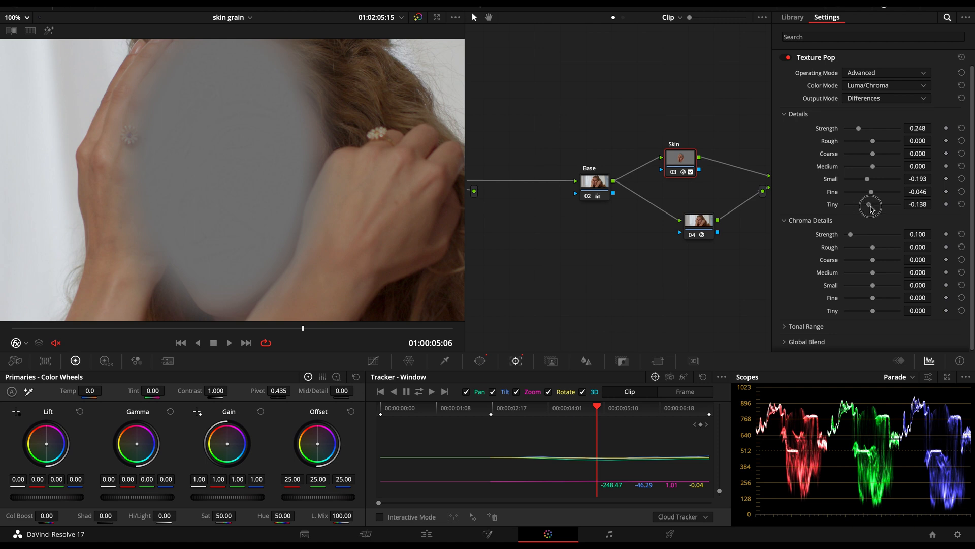
pyautogui.click(886, 98)
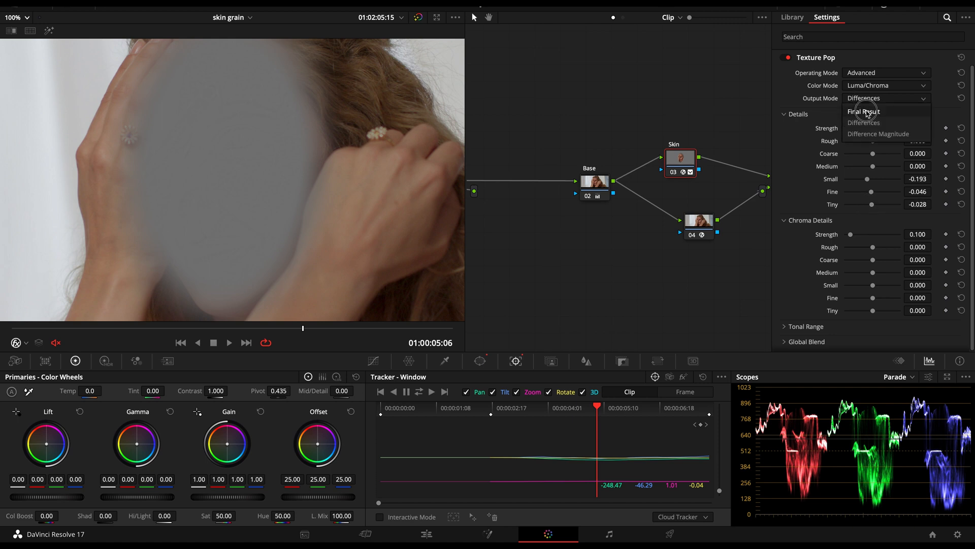
# - Return output to Final Result with Medium -0.138 and Fine -0.083, revealing Tonal Range Shadows 0.413
pyautogui.click(863, 112)
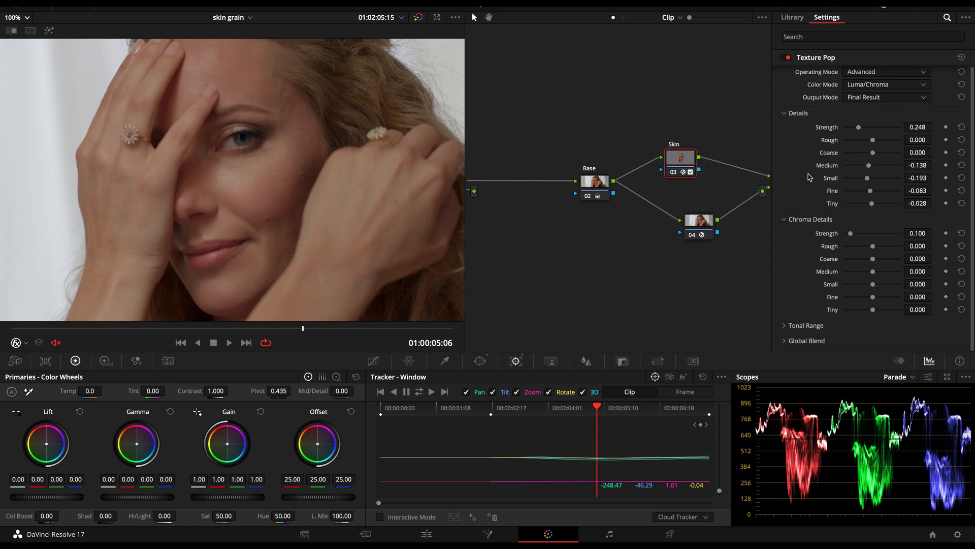
pyautogui.scroll(-3)
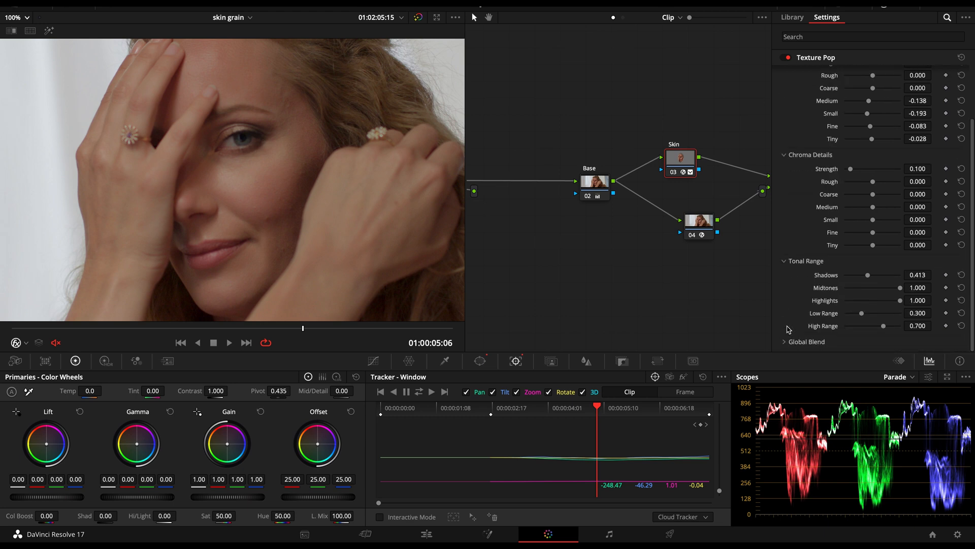
pyautogui.moveTo(874, 37)
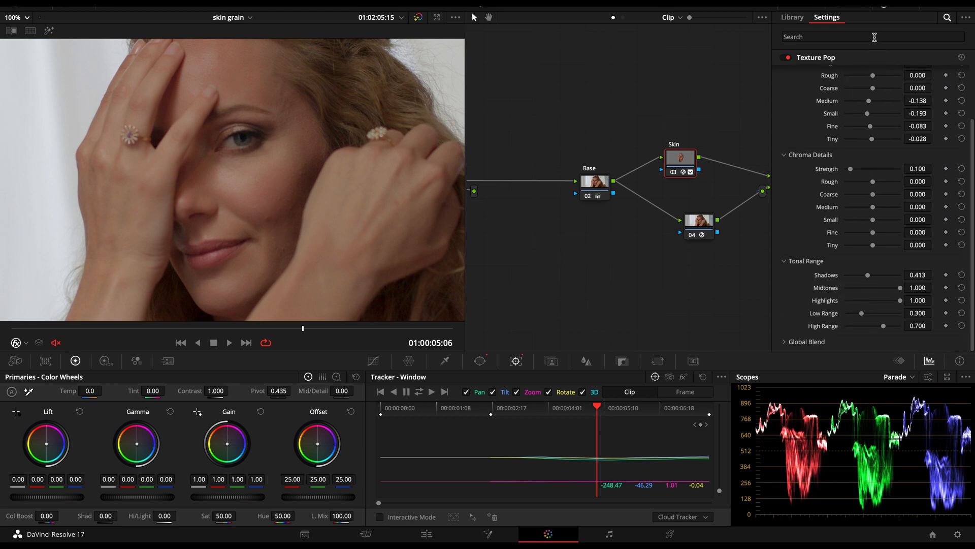
pyautogui.scroll(3)
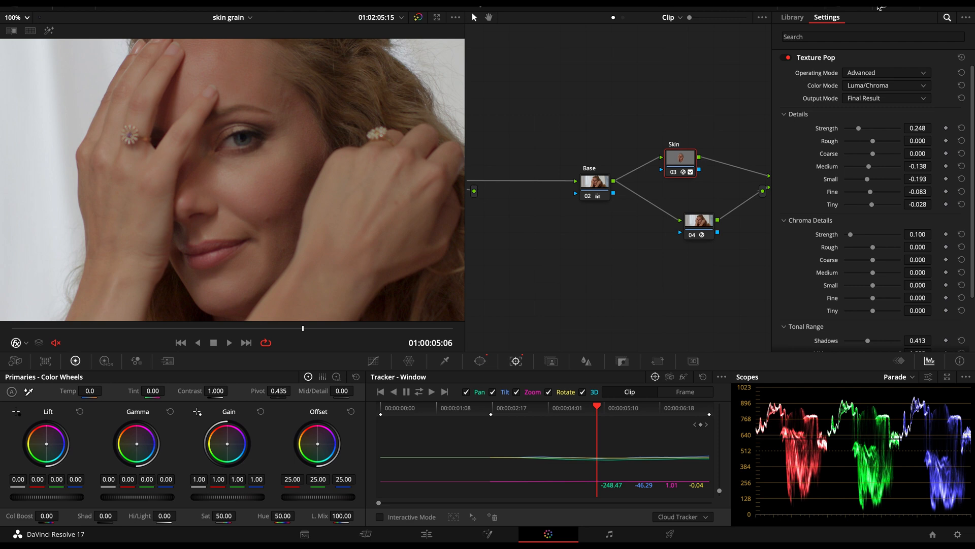
# - Run node 04's Beauty effect in Advanced mode and feed the Skin node's key into it
pyautogui.click(698, 221)
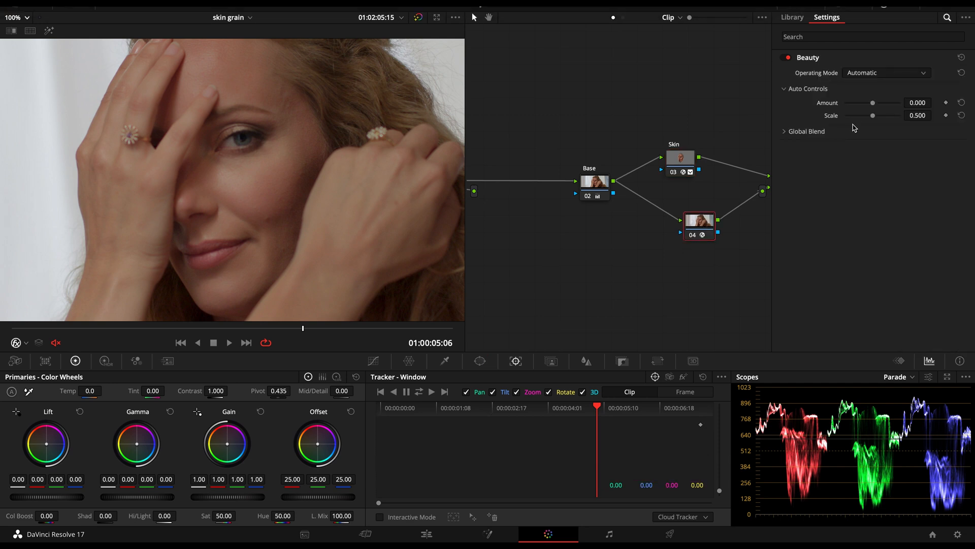
pyautogui.click(886, 72)
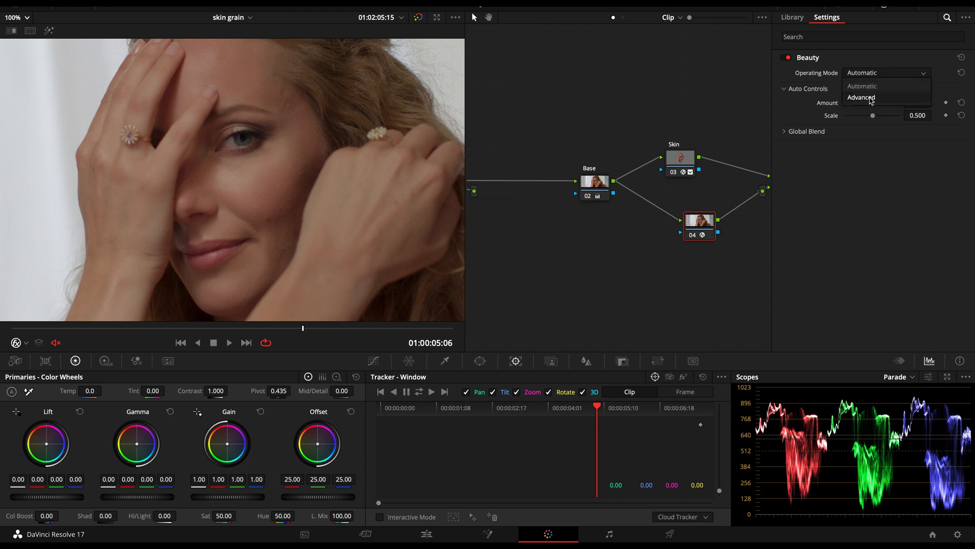
pyautogui.click(861, 97)
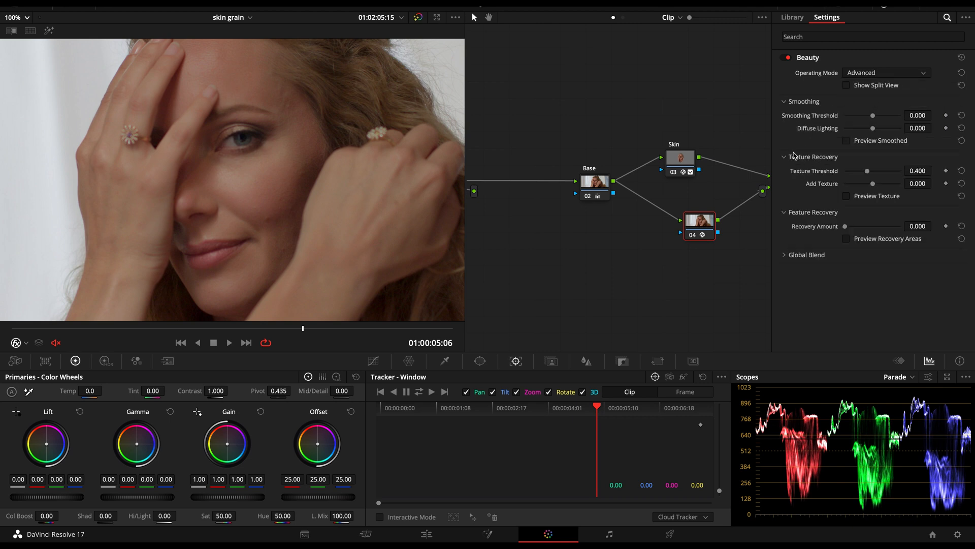
pyautogui.moveTo(878, 189)
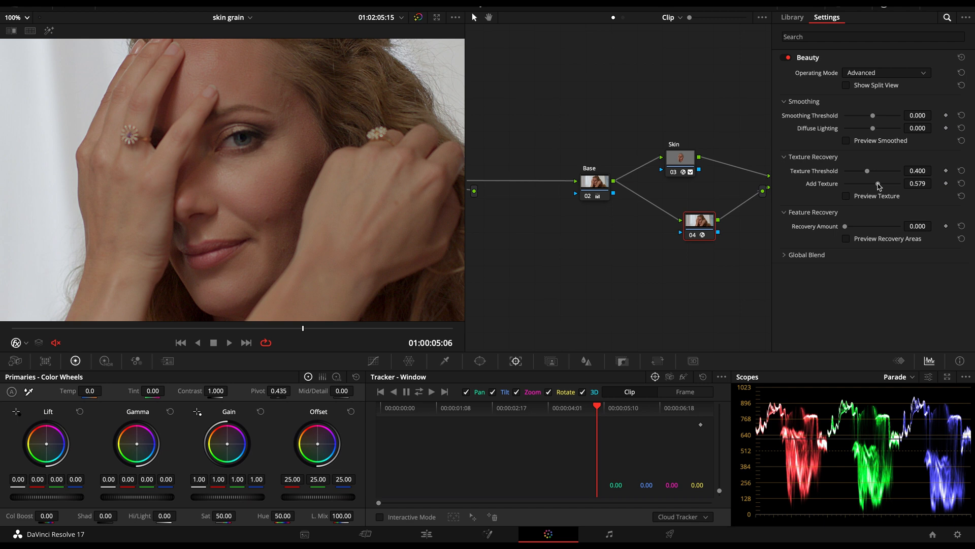
pyautogui.moveTo(703, 175)
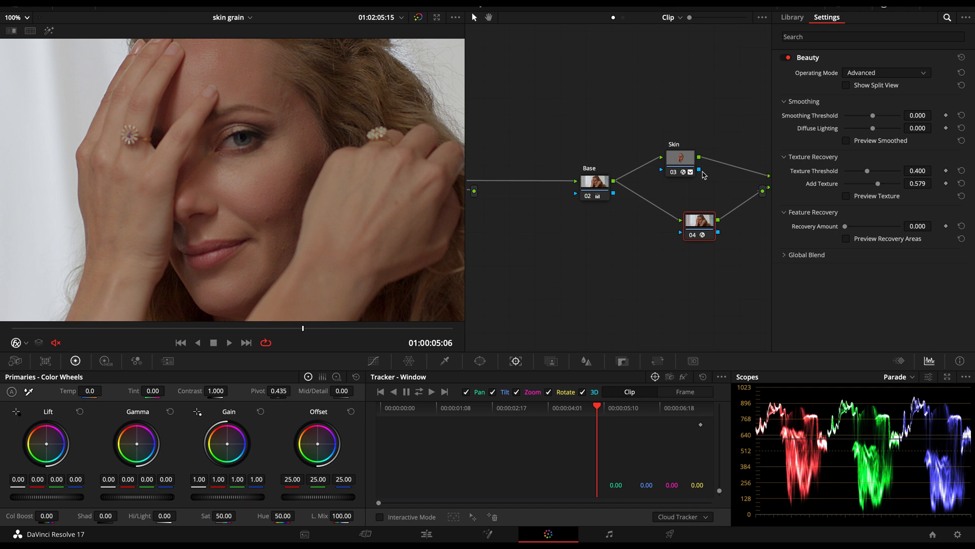
pyautogui.moveTo(687, 180)
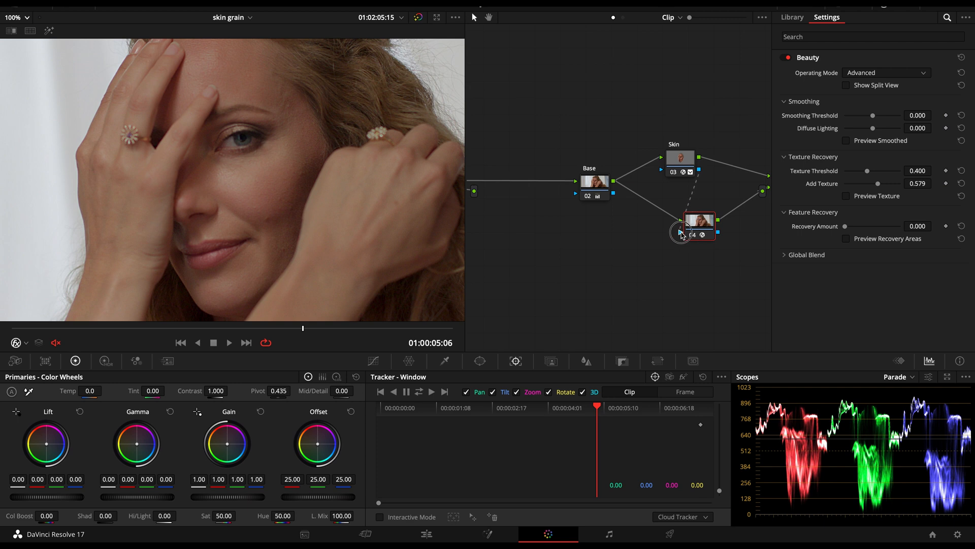
pyautogui.click(699, 222)
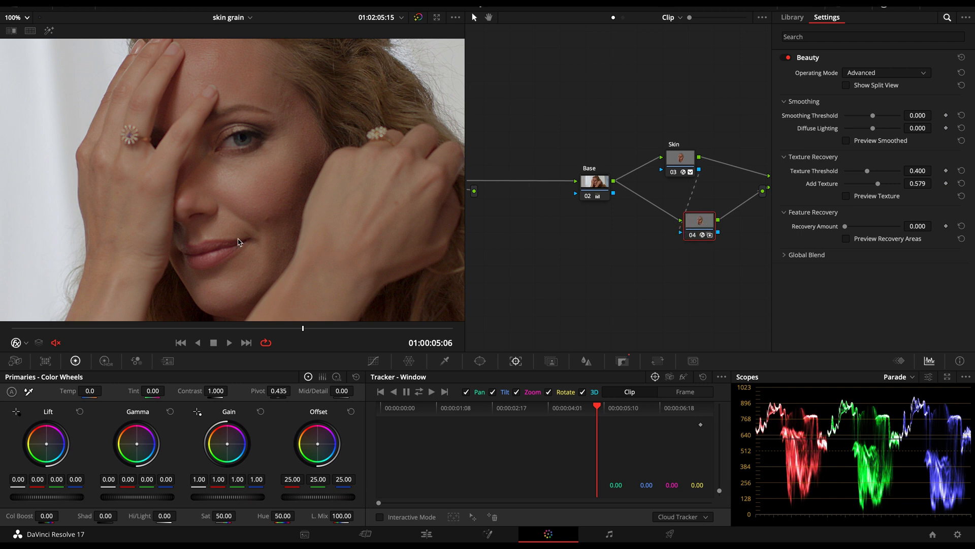
pyautogui.moveTo(675, 159)
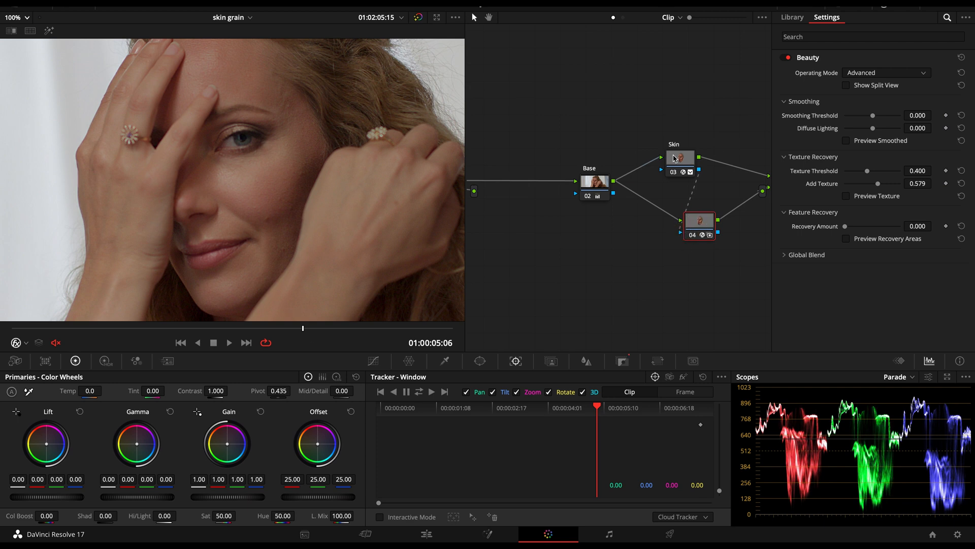
# - Review Skin's Texture Pop Details strength 0.248 and Chroma Details strength 0.100
pyautogui.click(680, 158)
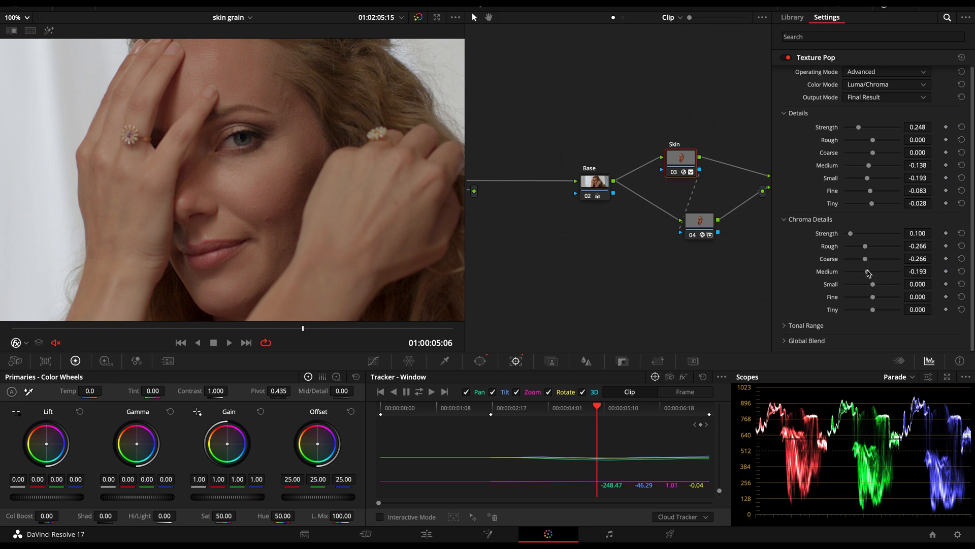
pyautogui.moveTo(301, 192)
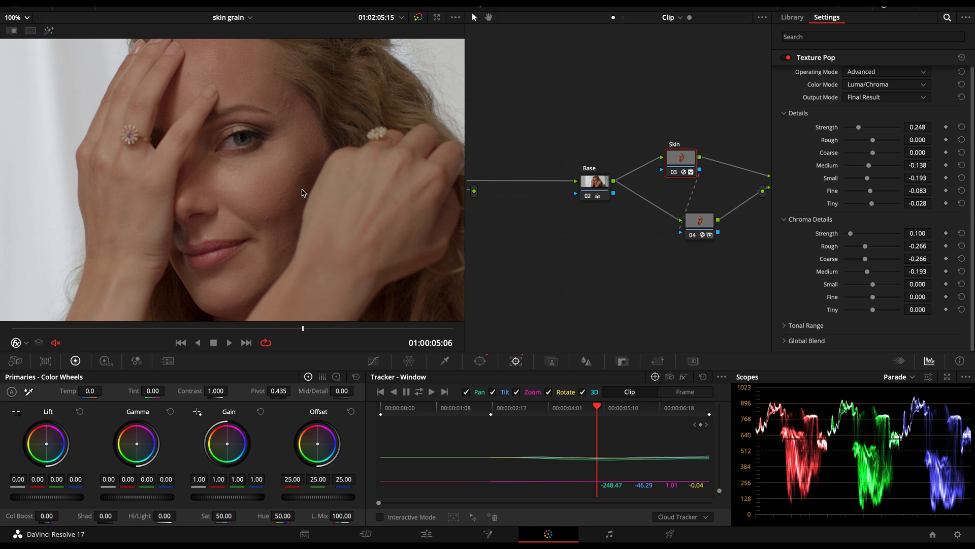
pyautogui.moveTo(322, 251)
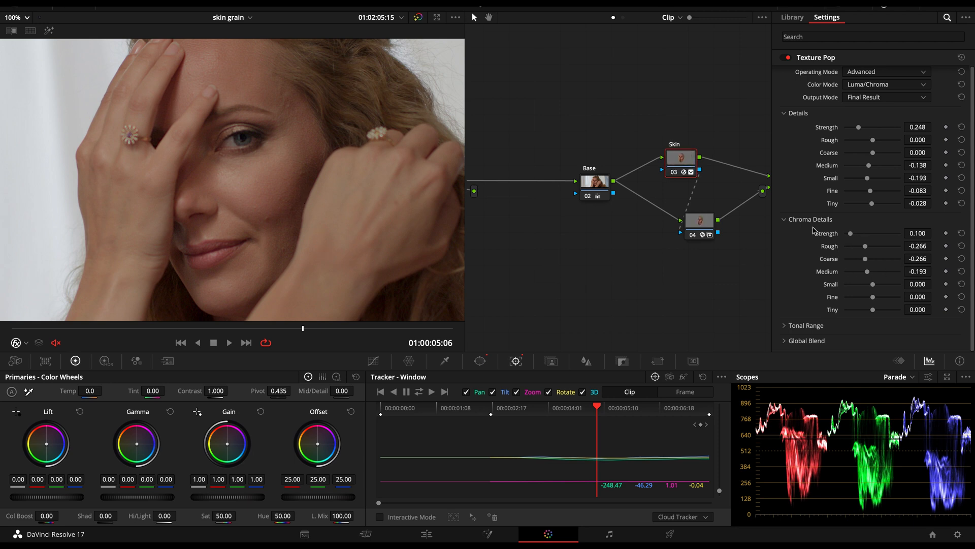
pyautogui.click(699, 222)
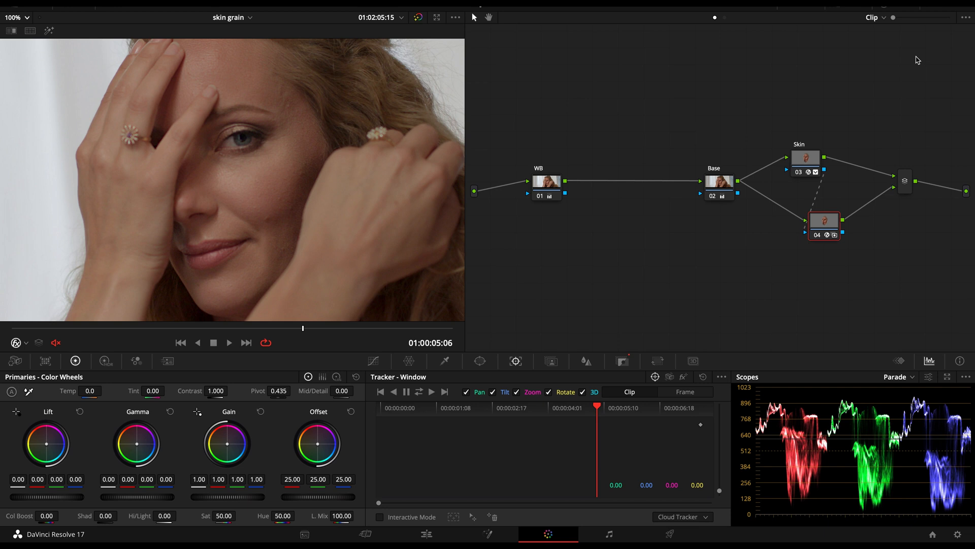
pyautogui.moveTo(915, 277)
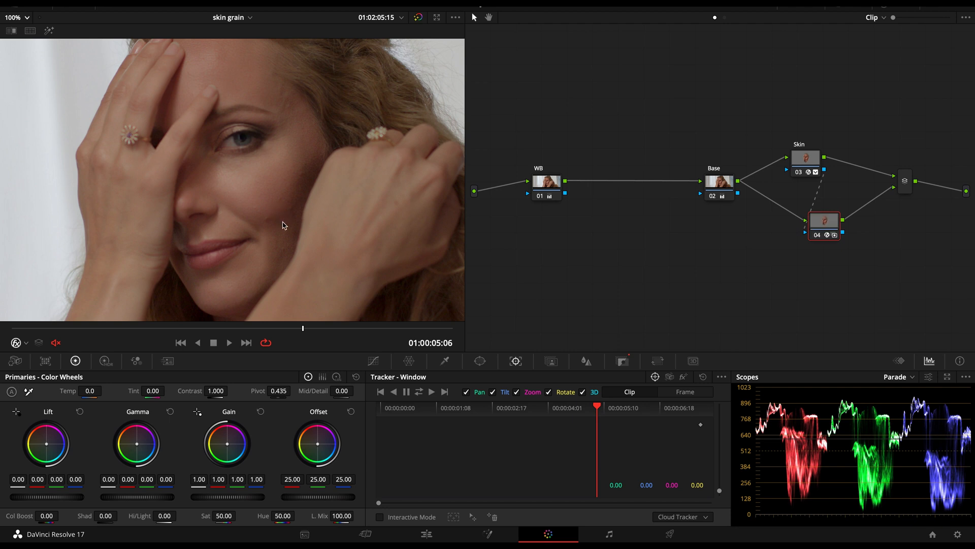
pyautogui.moveTo(655, 183)
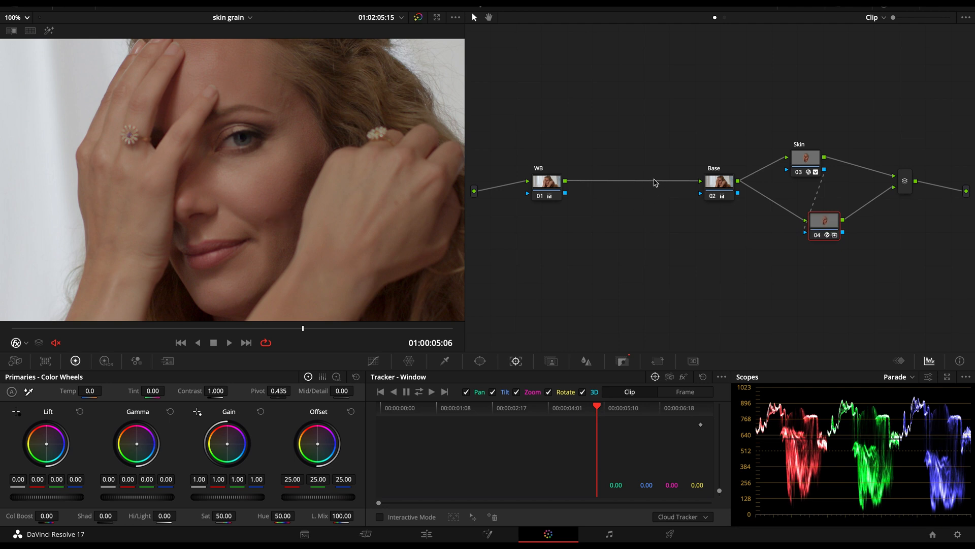
pyautogui.click(805, 159)
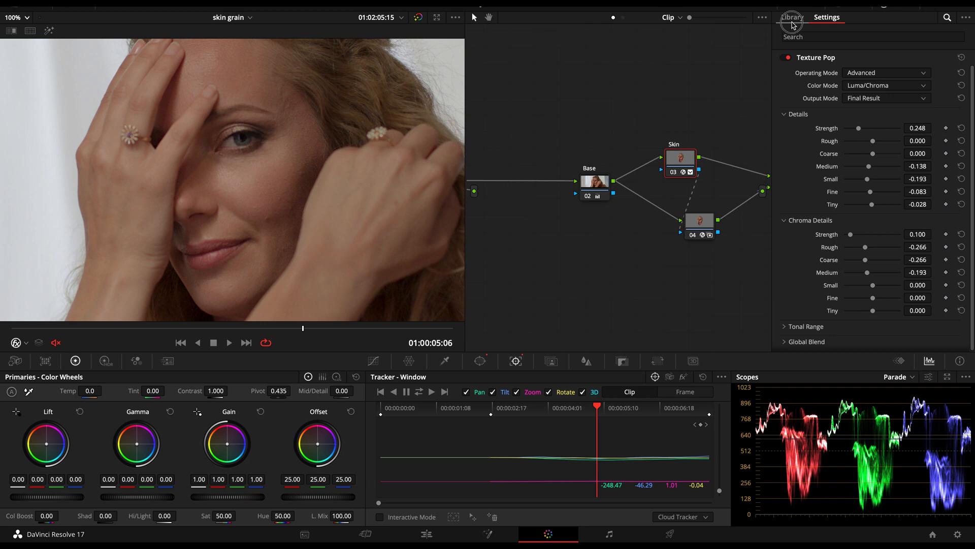
# - Add a Custom Mixer from the Effects Library, wiring node 04 into it and its result to the output
pyautogui.click(791, 17)
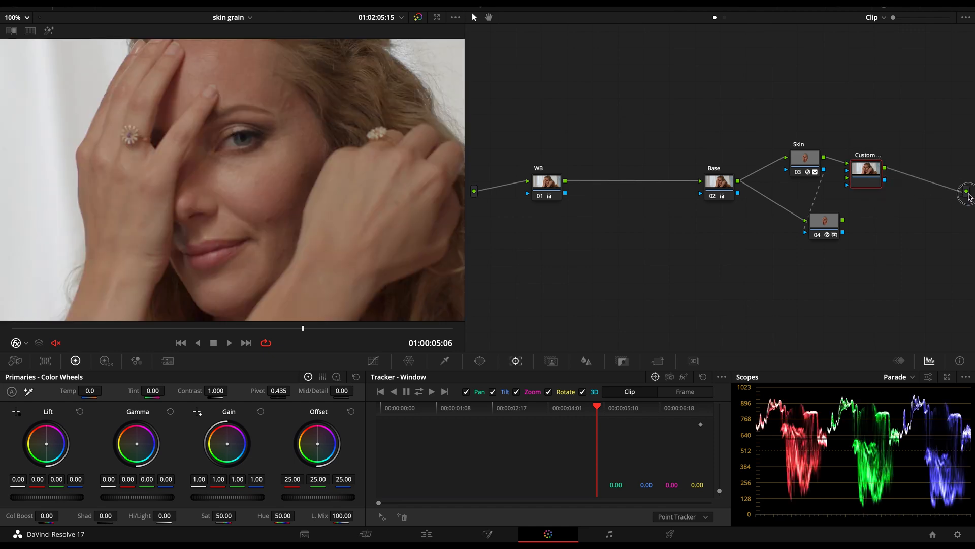
pyautogui.click(794, 220)
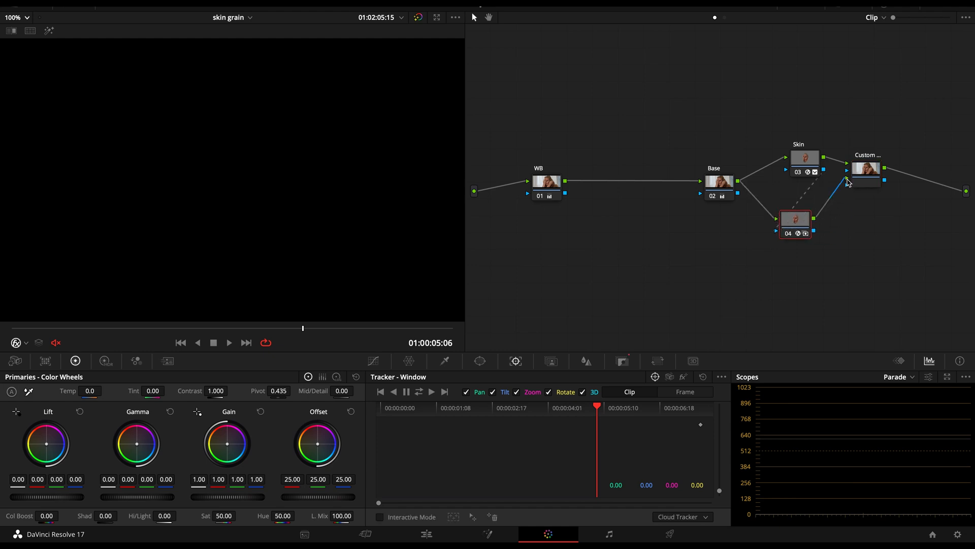
pyautogui.click(867, 200)
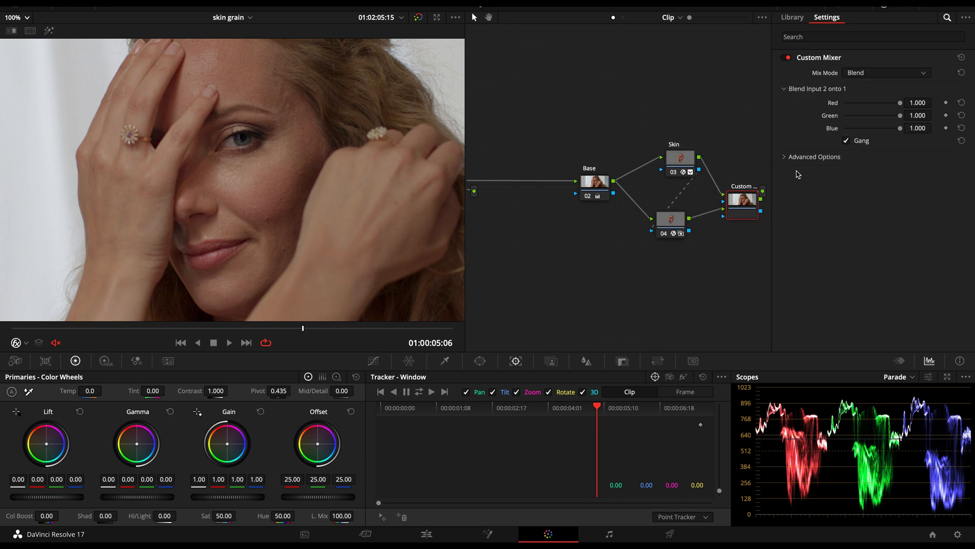
# - Blend Custom Mixer input 2 onto 1 at about 0.394 on all channels with Normal composite type
pyautogui.click(814, 156)
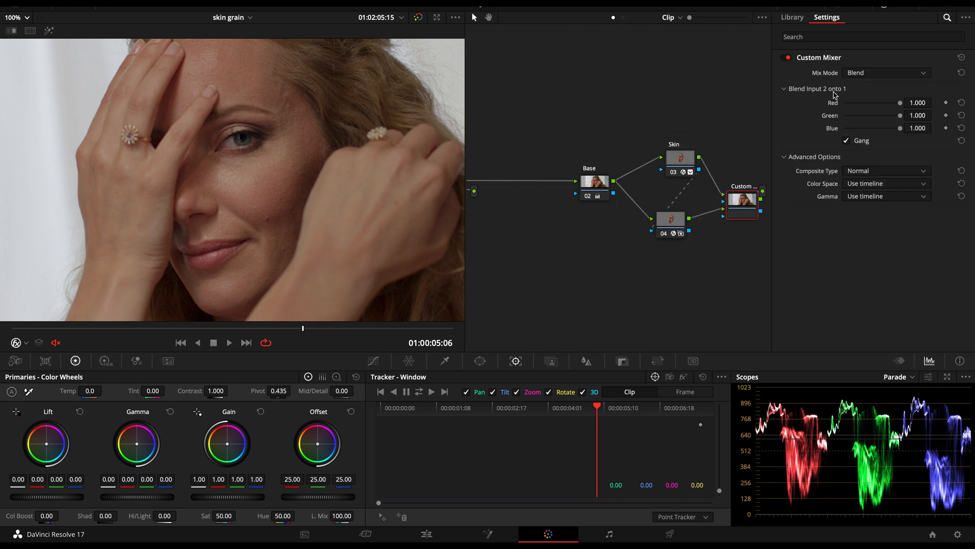
pyautogui.moveTo(852, 97)
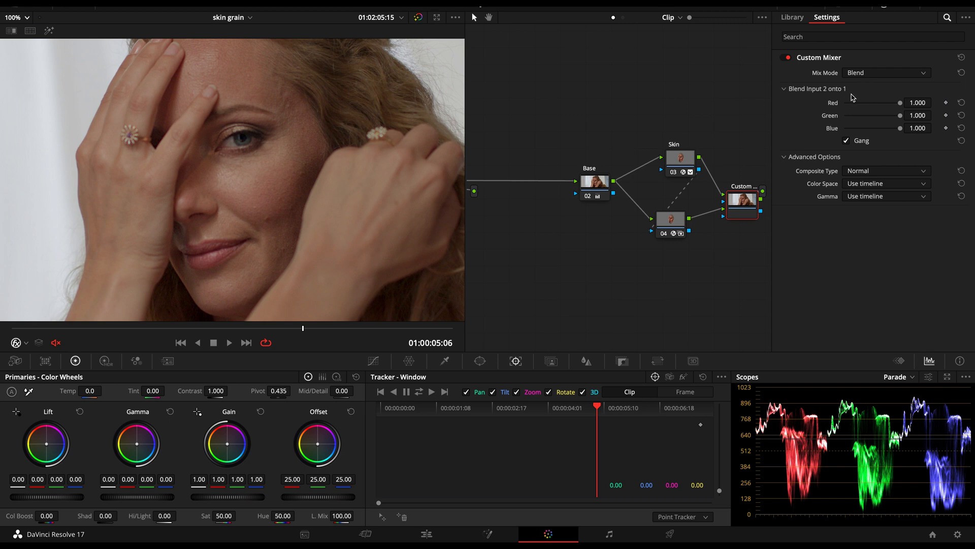
pyautogui.moveTo(824, 101)
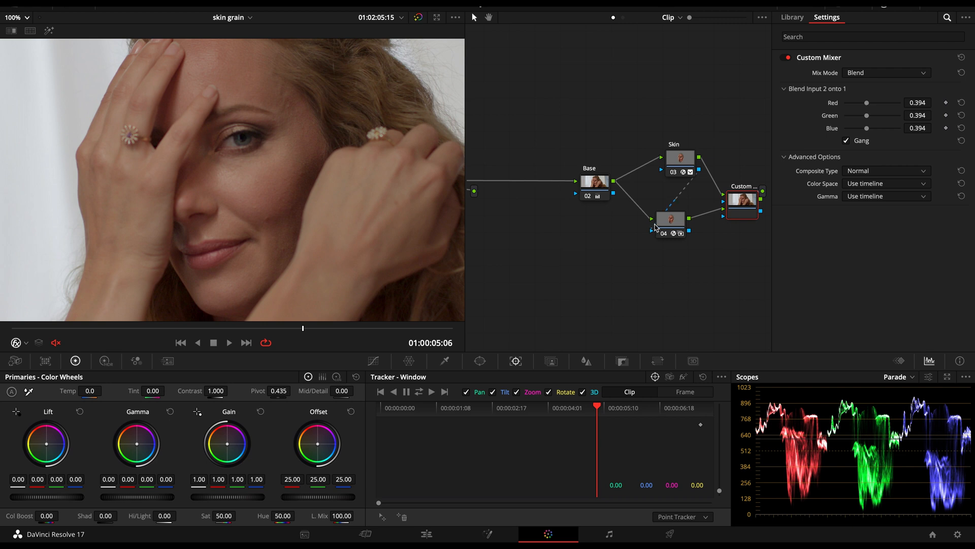
pyautogui.click(671, 218)
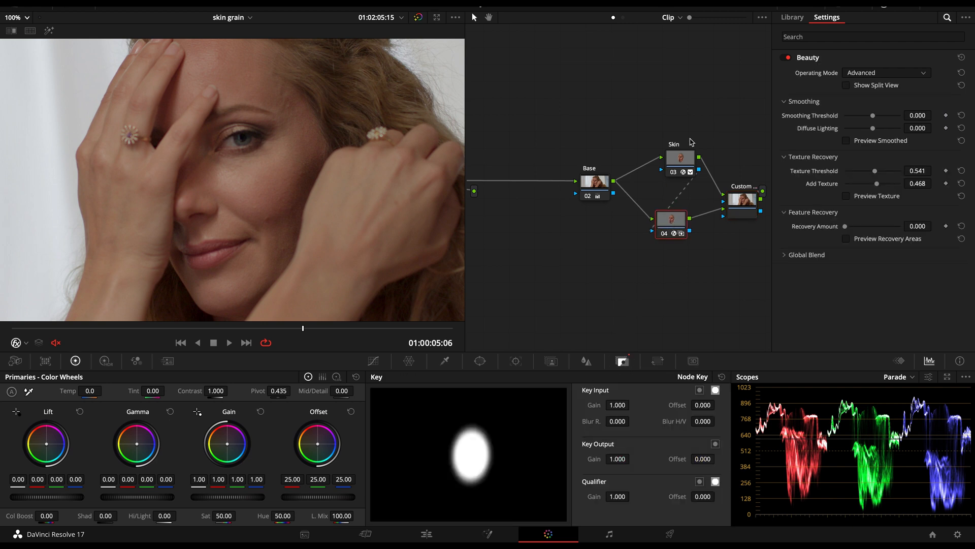
pyautogui.click(742, 200)
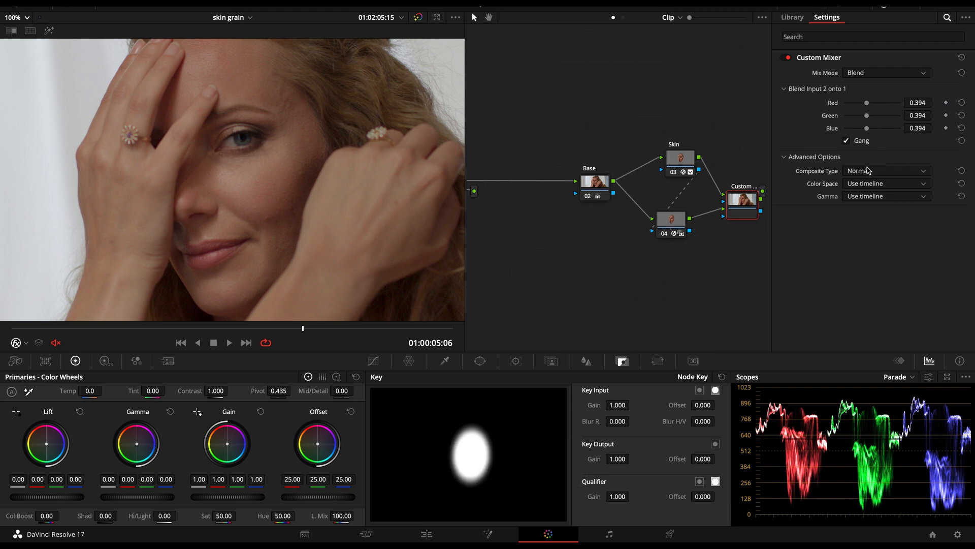
pyautogui.click(886, 171)
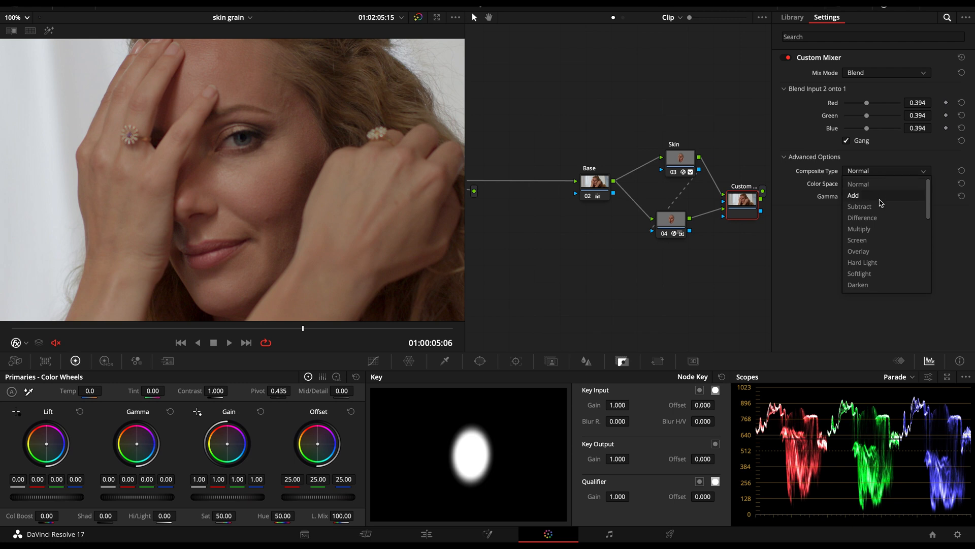
pyautogui.moveTo(874, 284)
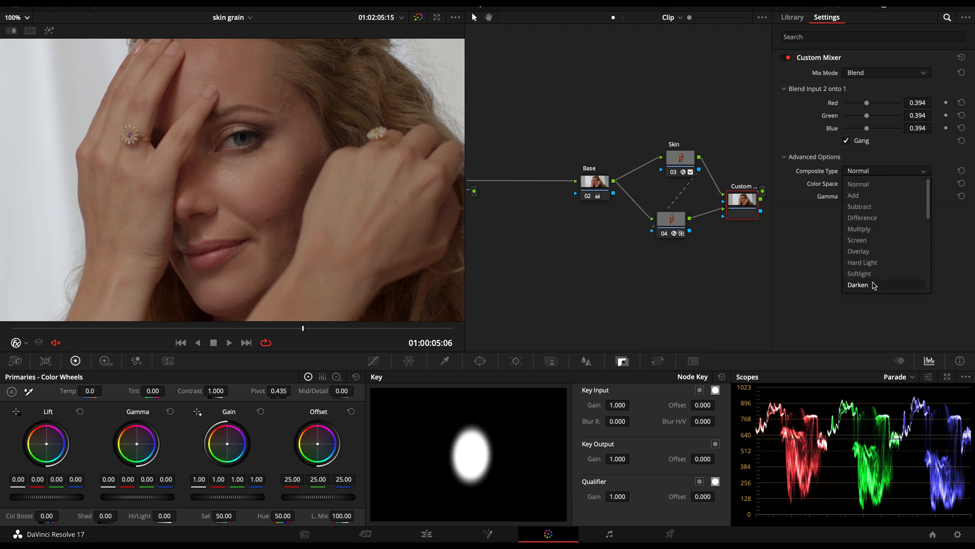
pyautogui.moveTo(859, 184)
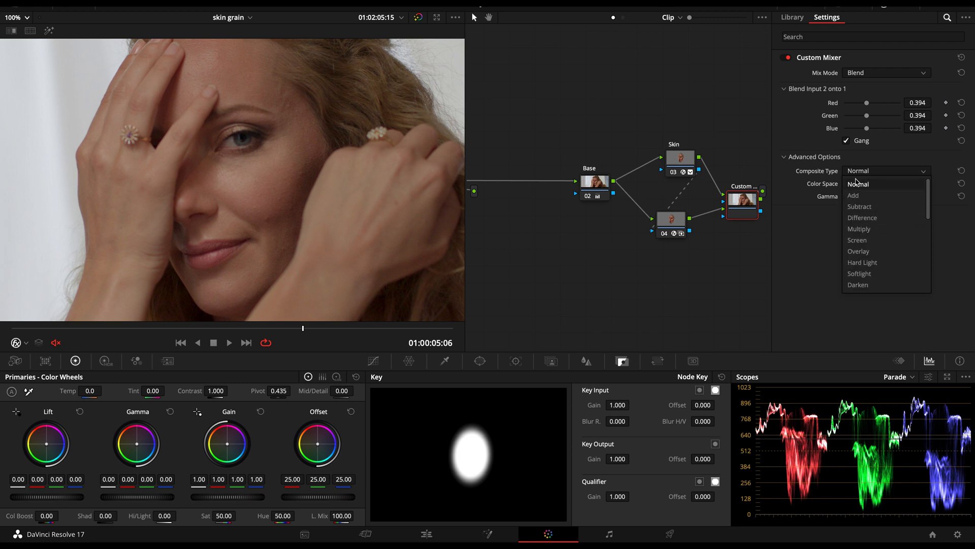
pyautogui.click(886, 183)
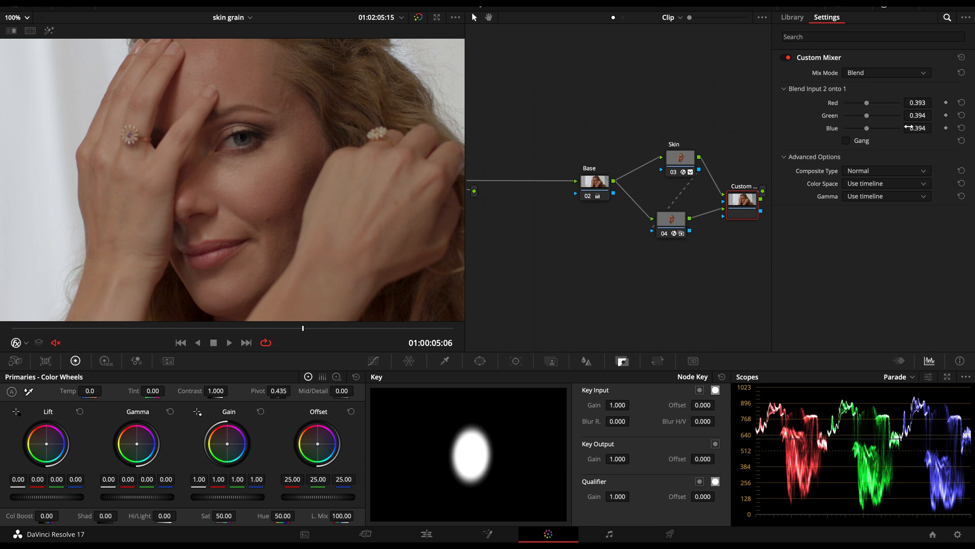
pyautogui.moveTo(255, 211)
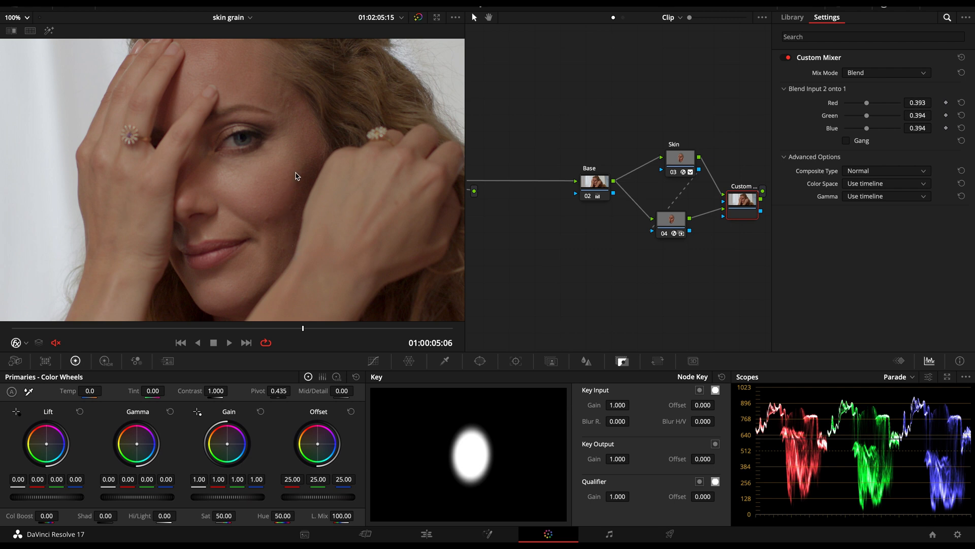
pyautogui.moveTo(736, 127)
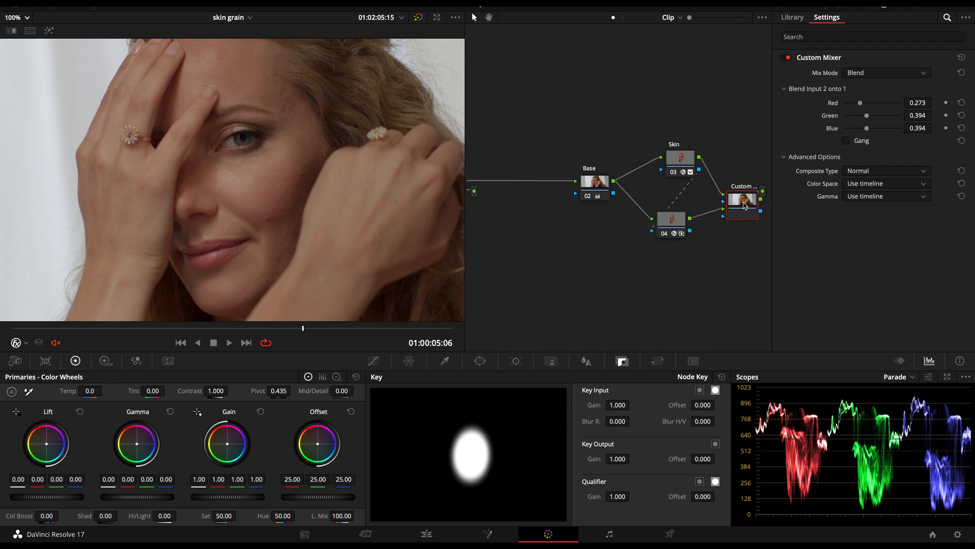
pyautogui.moveTo(897, 155)
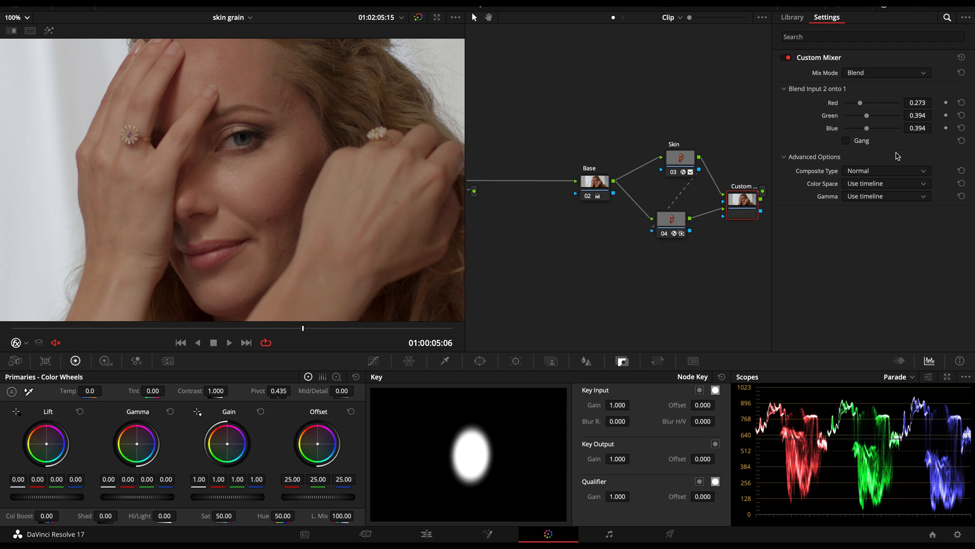
# - Relink the red, green and blue blend amounts and raise them to 0.669
pyautogui.click(847, 142)
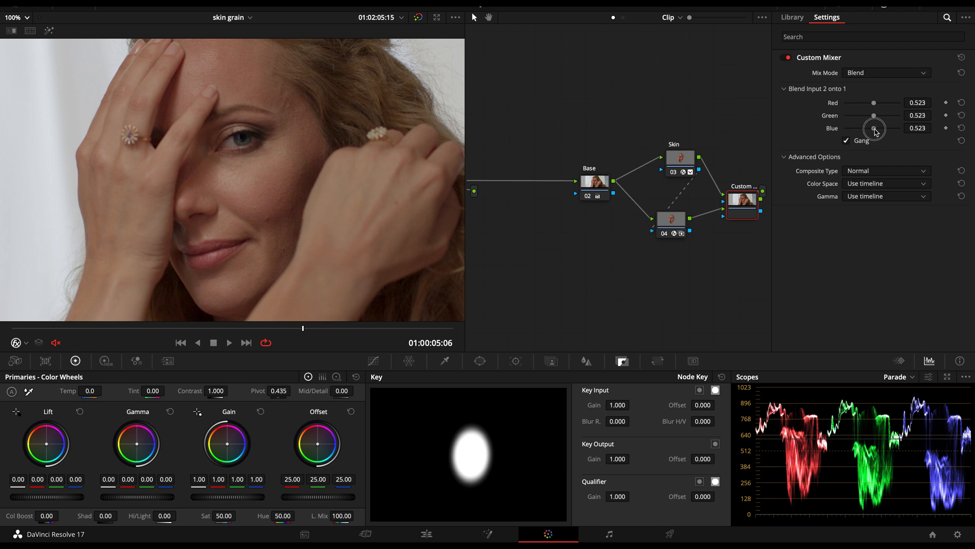
pyautogui.click(883, 74)
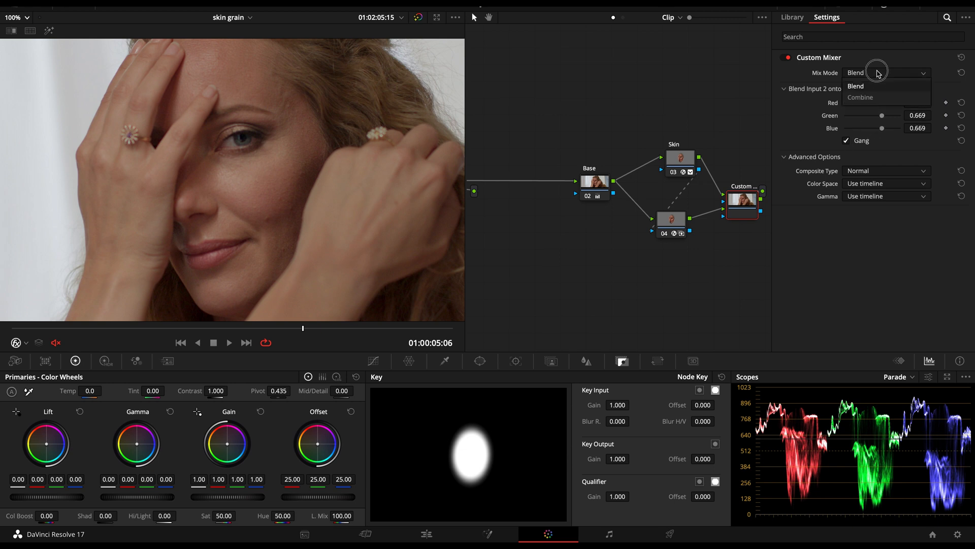
# - Set the Custom Mixer to Combine mode and expand its Offset settings, red offset 0.046
pyautogui.click(861, 97)
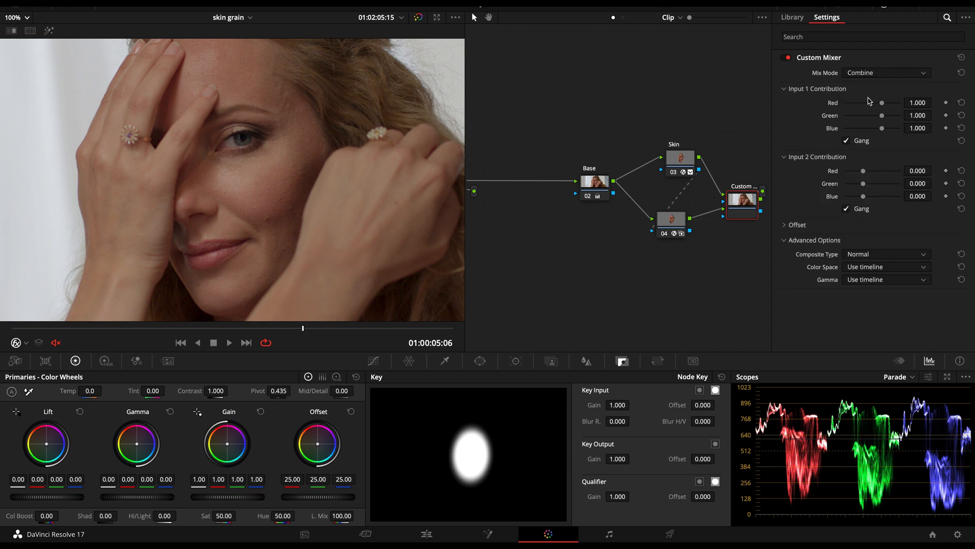
pyautogui.moveTo(844, 140)
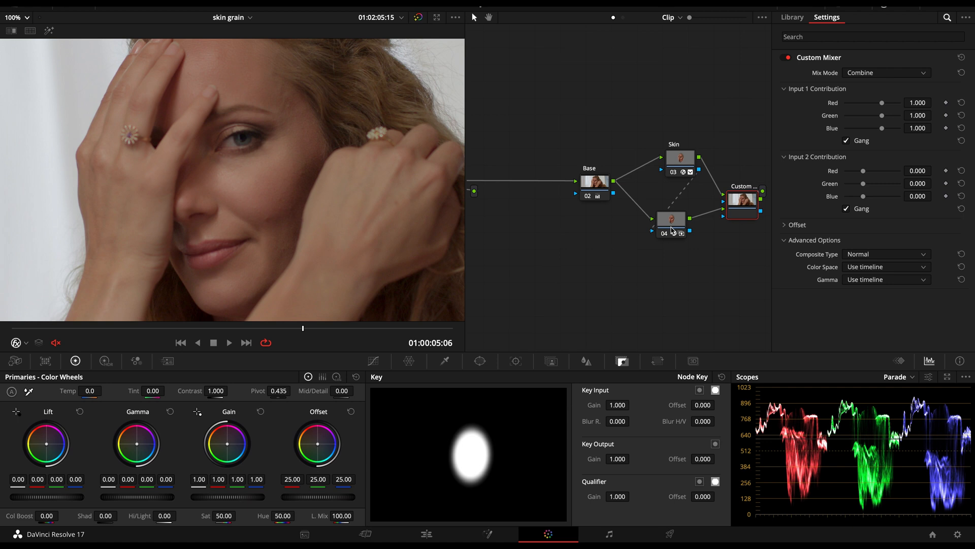
pyautogui.moveTo(673, 231)
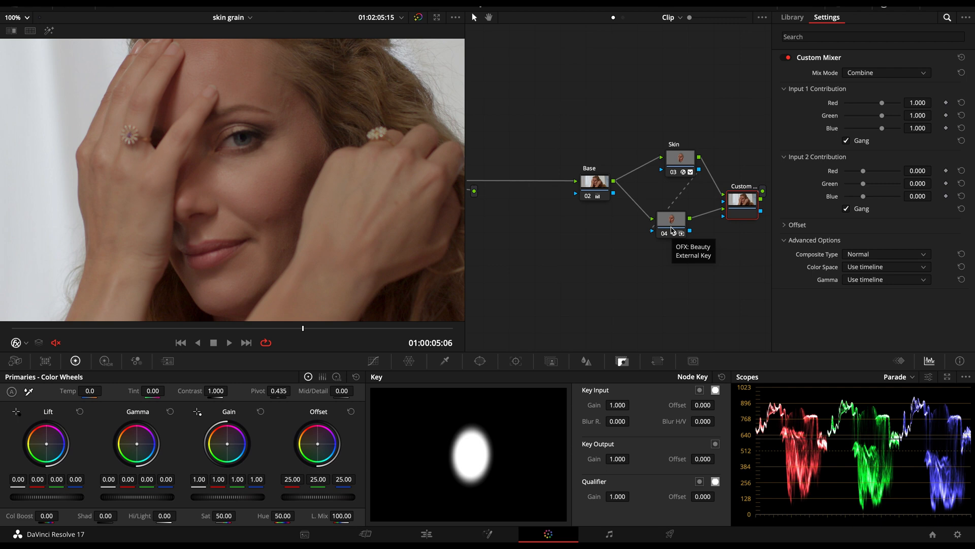
pyautogui.moveTo(781, 231)
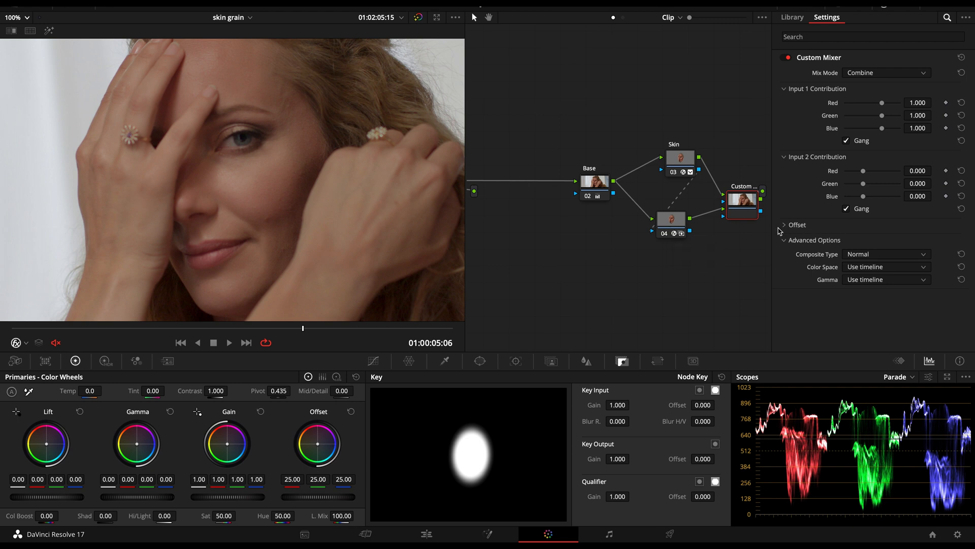
pyautogui.click(797, 224)
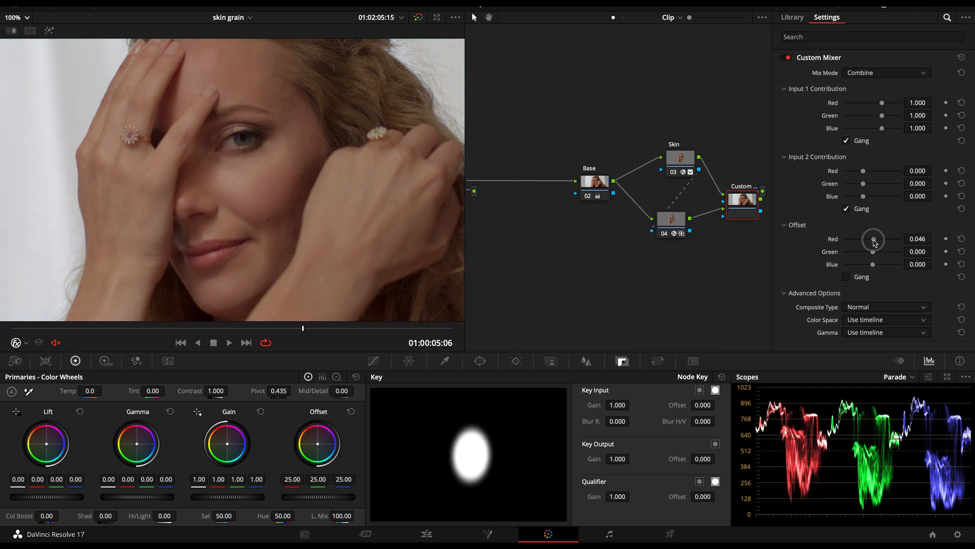
# - Set input contributions 0.991 and 0.087 with a ganged offset of -0.008, then select node 04
pyautogui.click(960, 237)
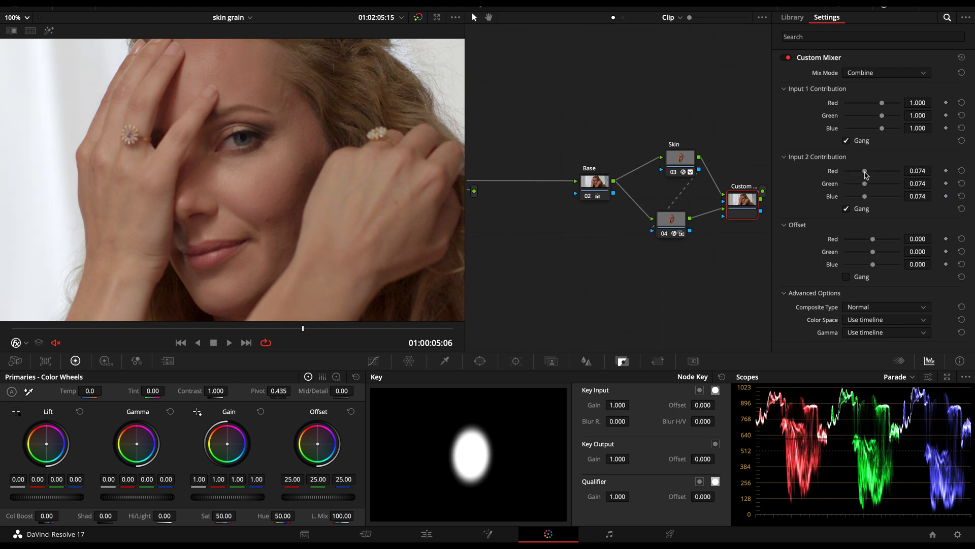
pyautogui.click(933, 168)
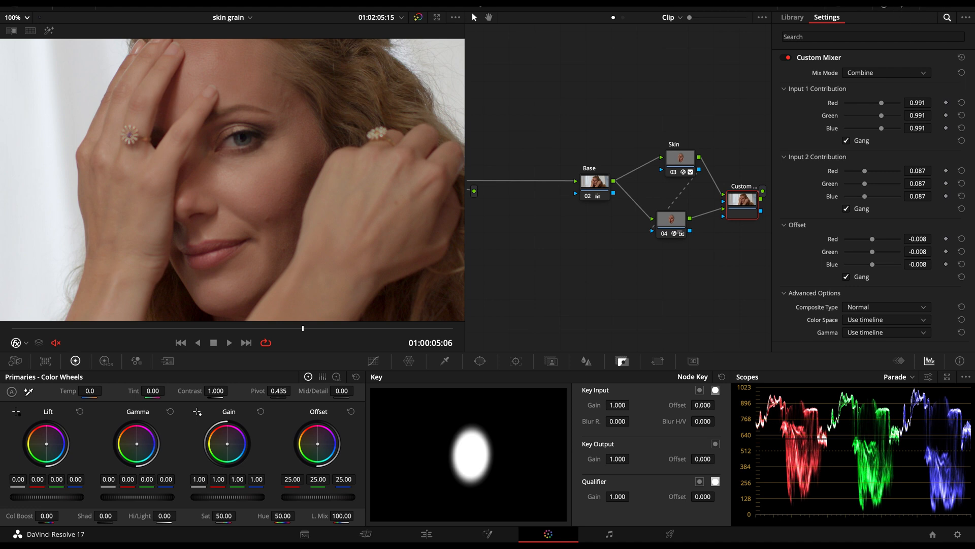
pyautogui.click(671, 223)
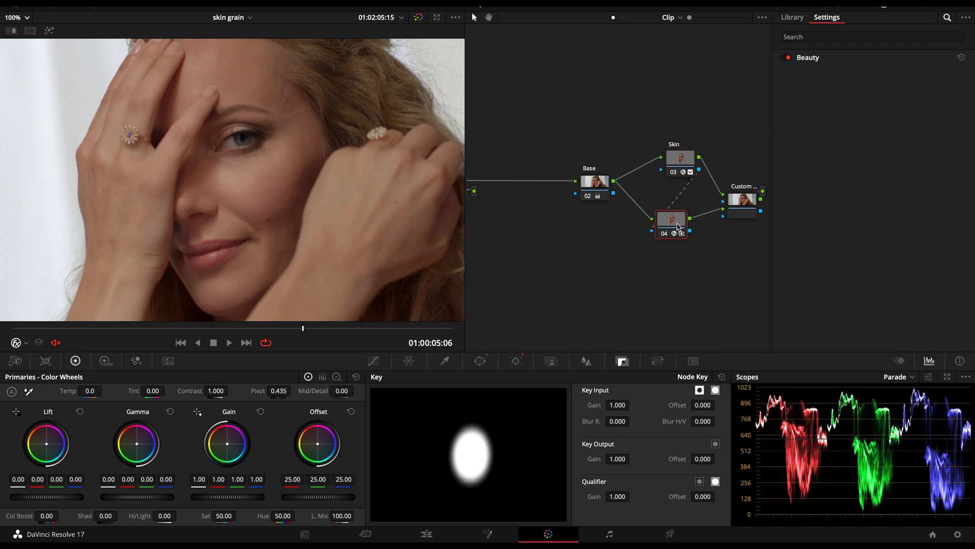
# - Review the Beauty OFX smoothing and texture values, then return to the Custom Mixer node
pyautogui.click(808, 57)
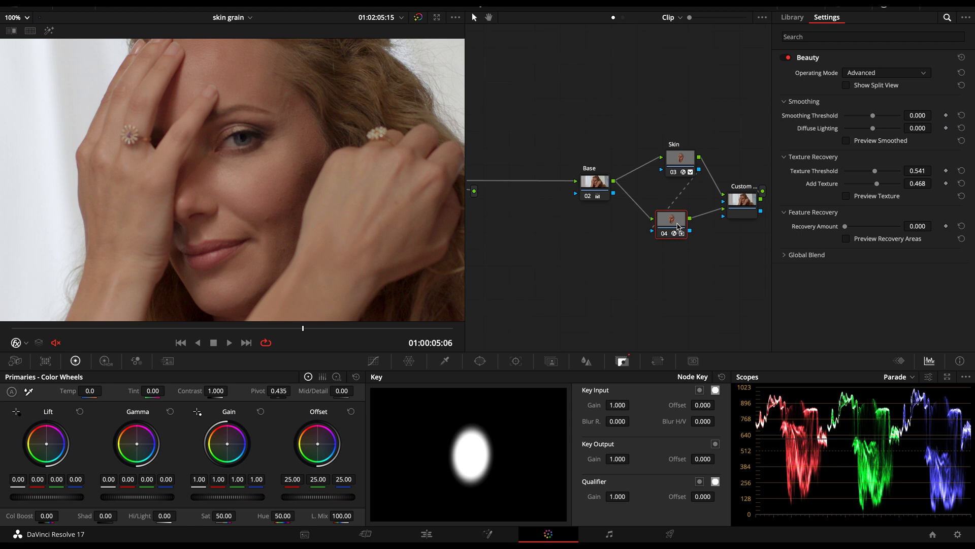
pyautogui.click(741, 200)
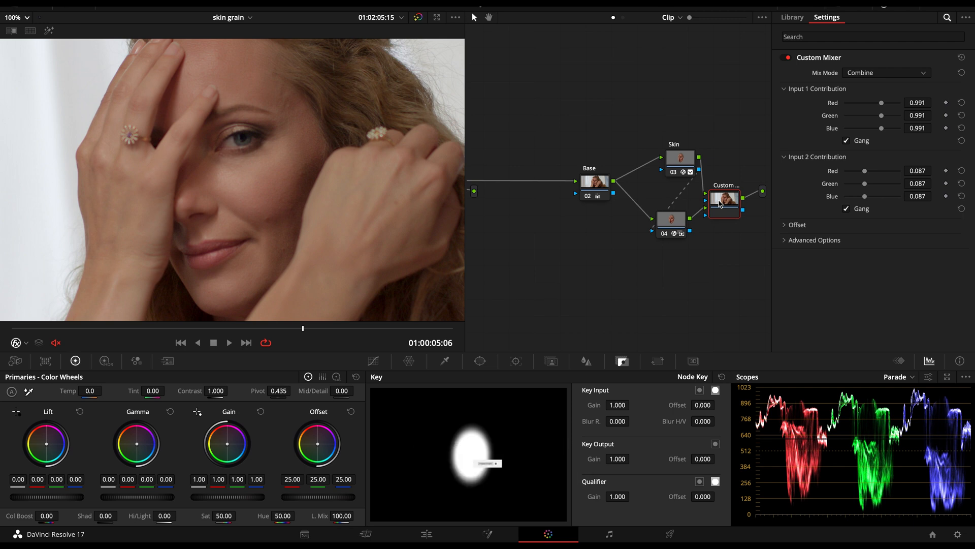
pyautogui.moveTo(484, 463)
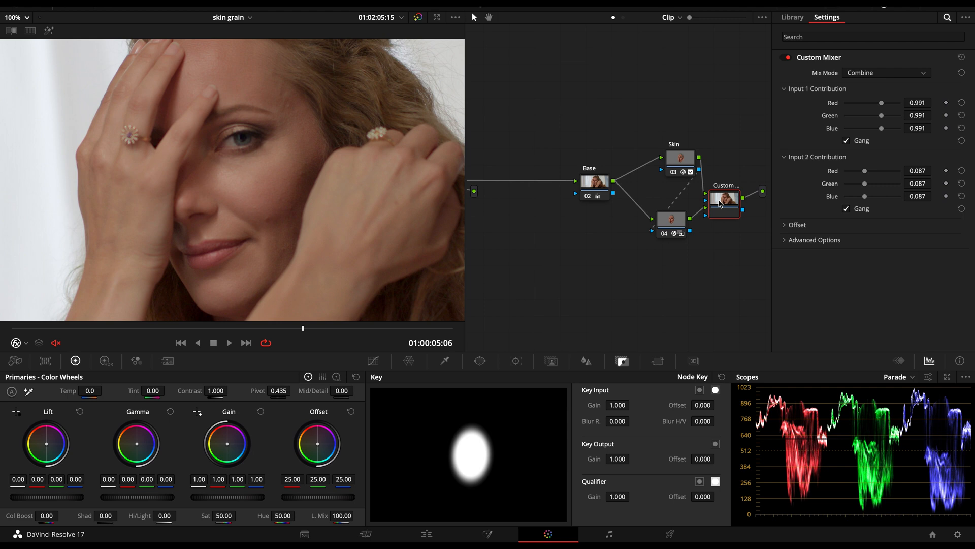
pyautogui.moveTo(781, 225)
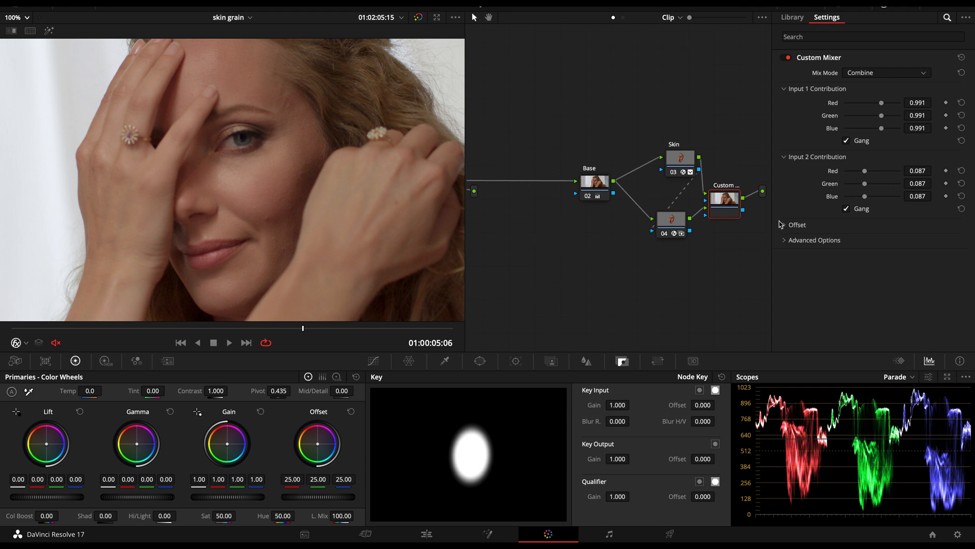
# - Expand the Custom Mixer's Offset section to confirm -0.008 on all linked channels
pyautogui.click(786, 225)
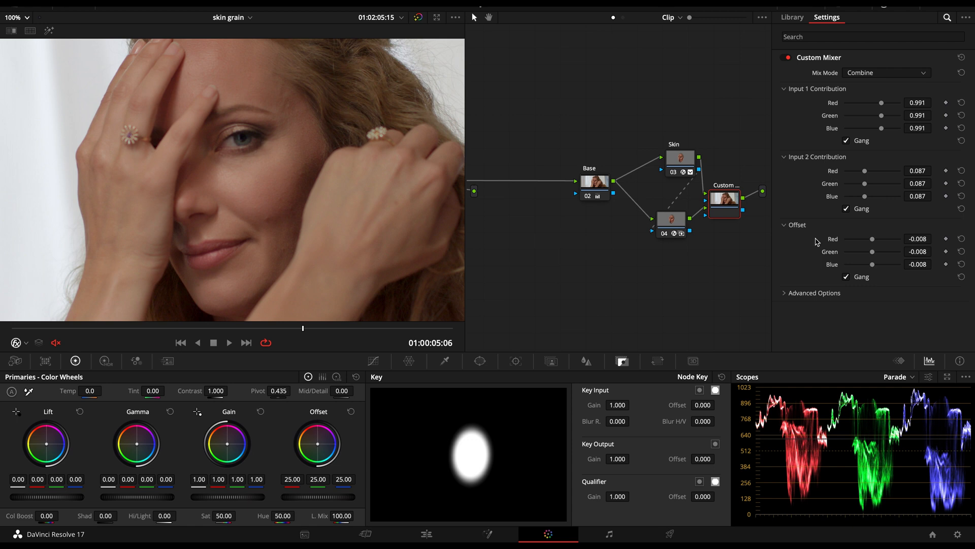